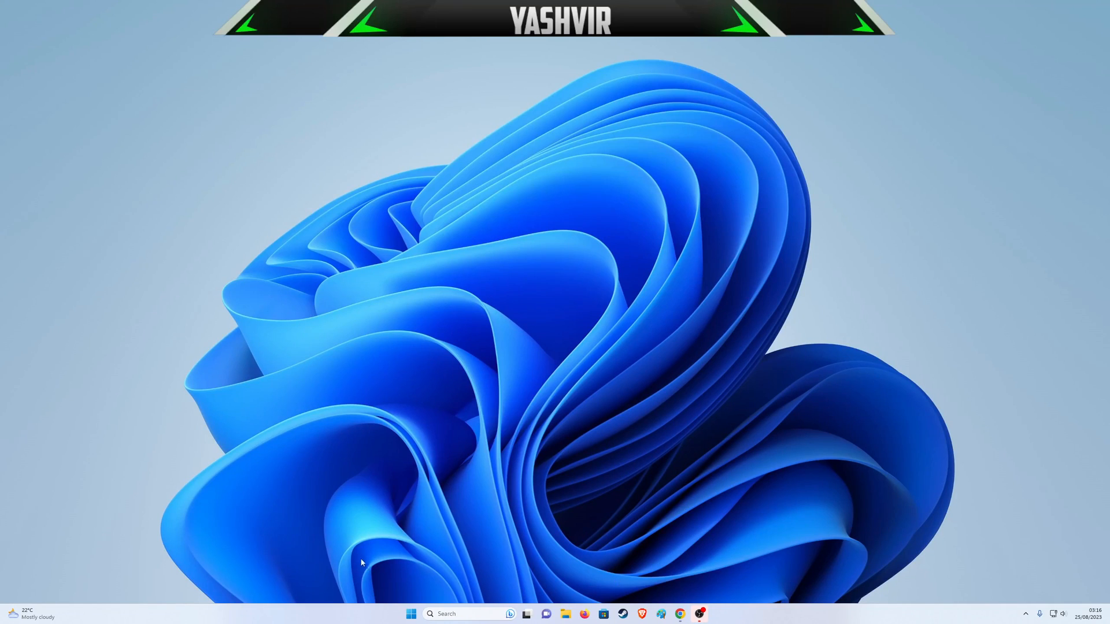
{"action": "mouse_move", "coordinate": [368, 469]}
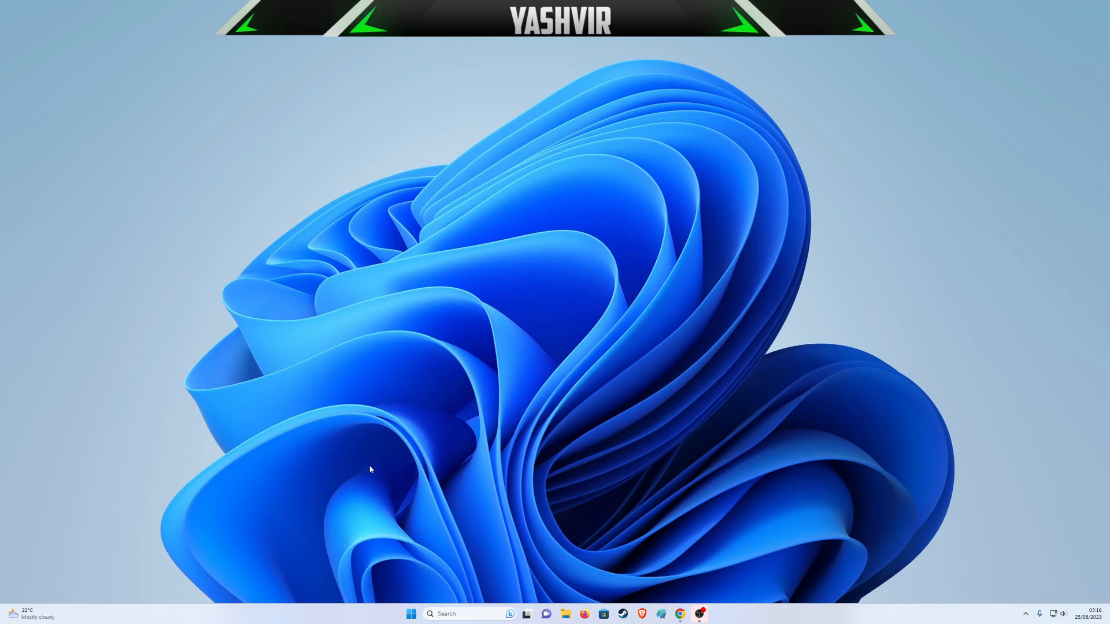
Launch the pinned Mail app from the Start menu, bringing up the new Outlook inbox.
{"action": "left_click", "coordinate": [410, 614]}
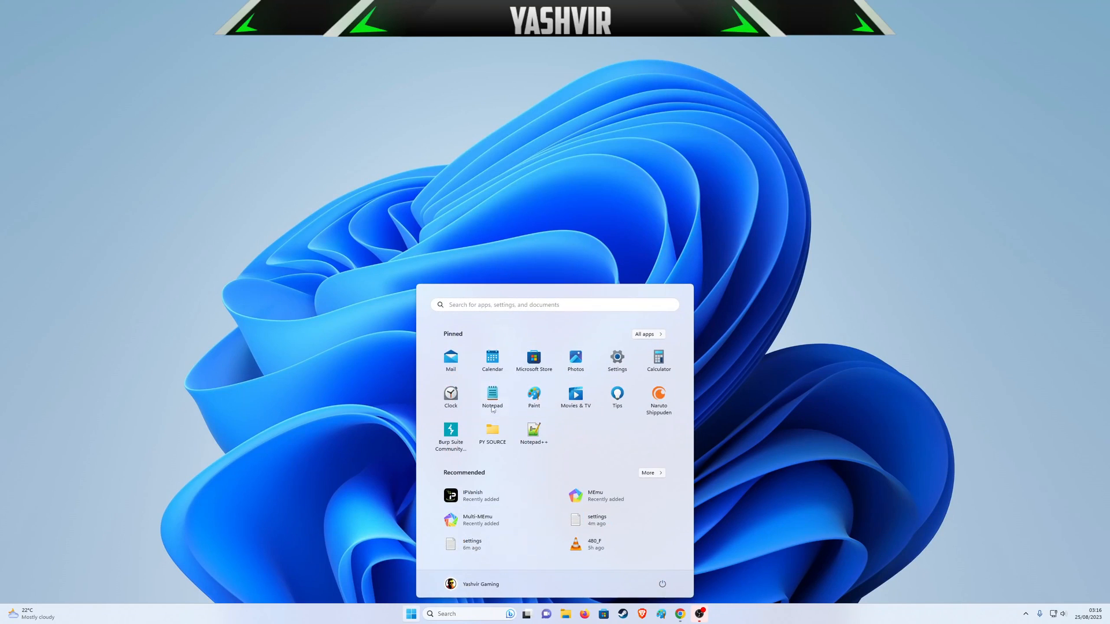
{"action": "left_click", "coordinate": [450, 357]}
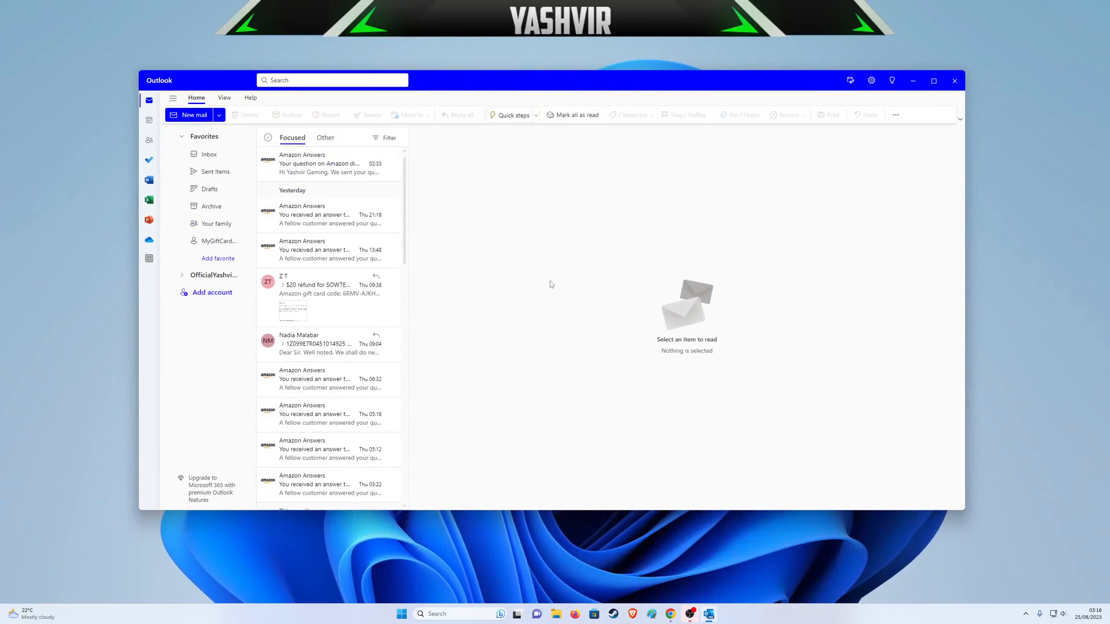
{"action": "mouse_move", "coordinate": [172, 97]}
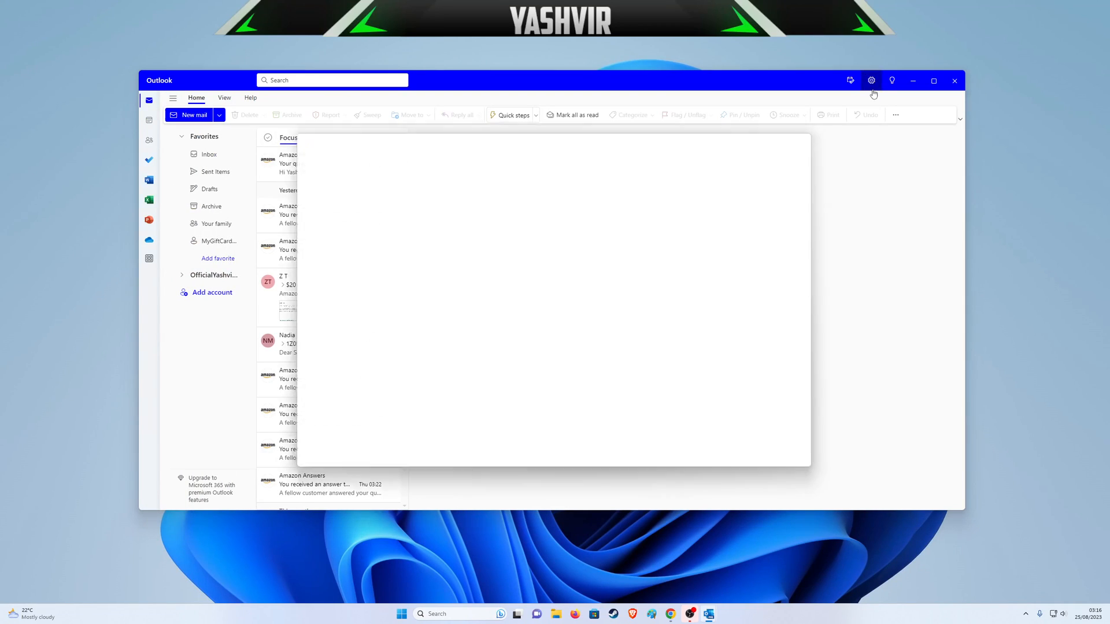
{"action": "left_click", "coordinate": [872, 79]}
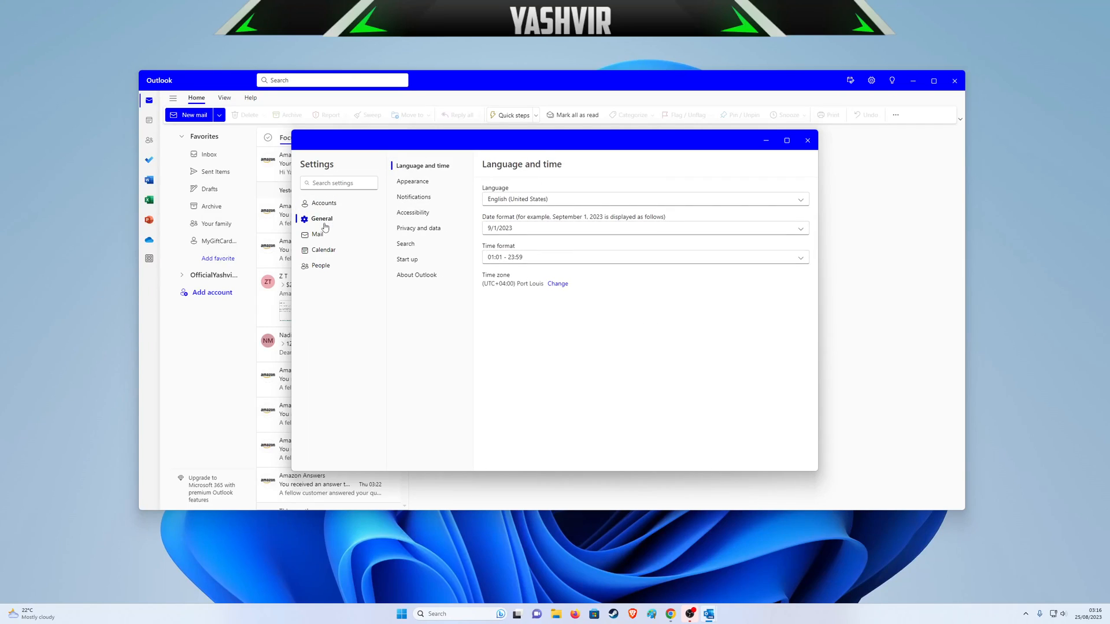
{"action": "left_click", "coordinate": [413, 182]}
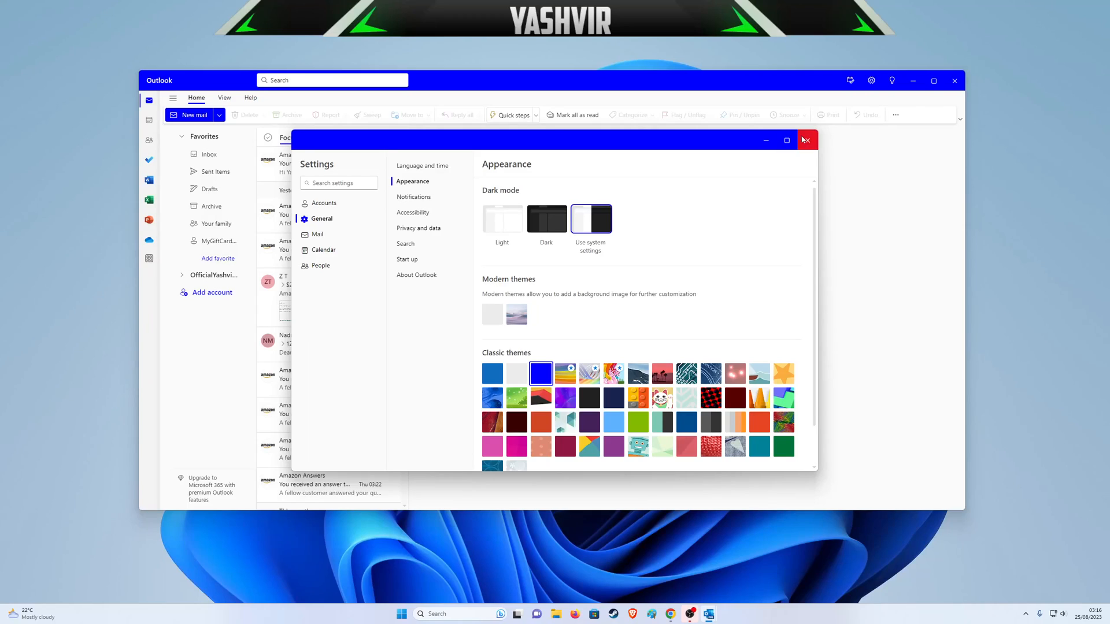
{"action": "left_click", "coordinate": [804, 140]}
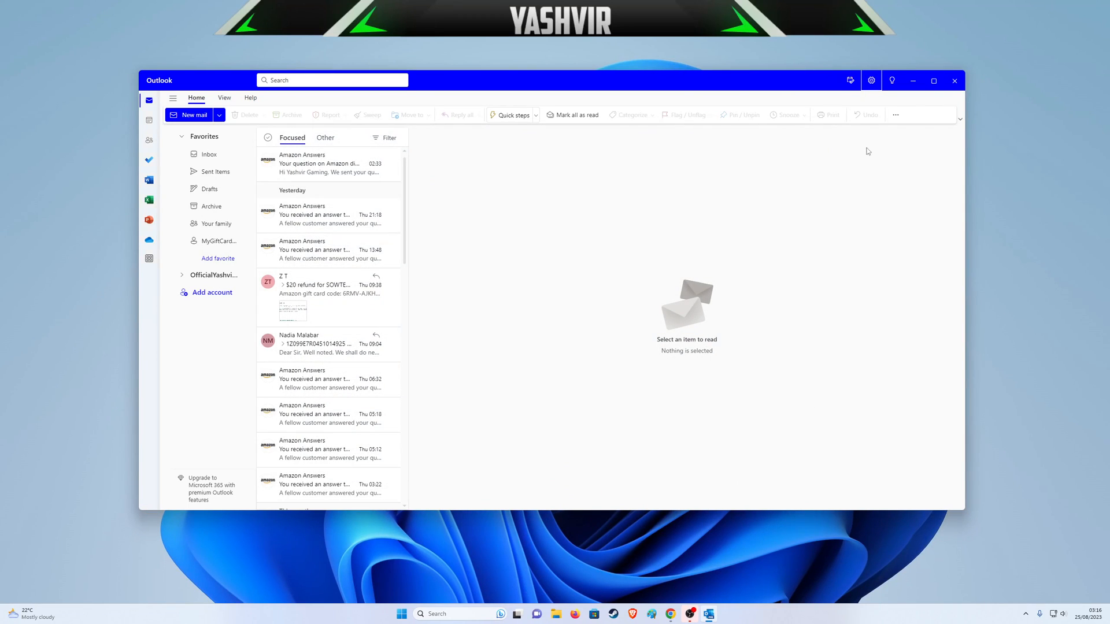
{"action": "left_click", "coordinate": [894, 115]}
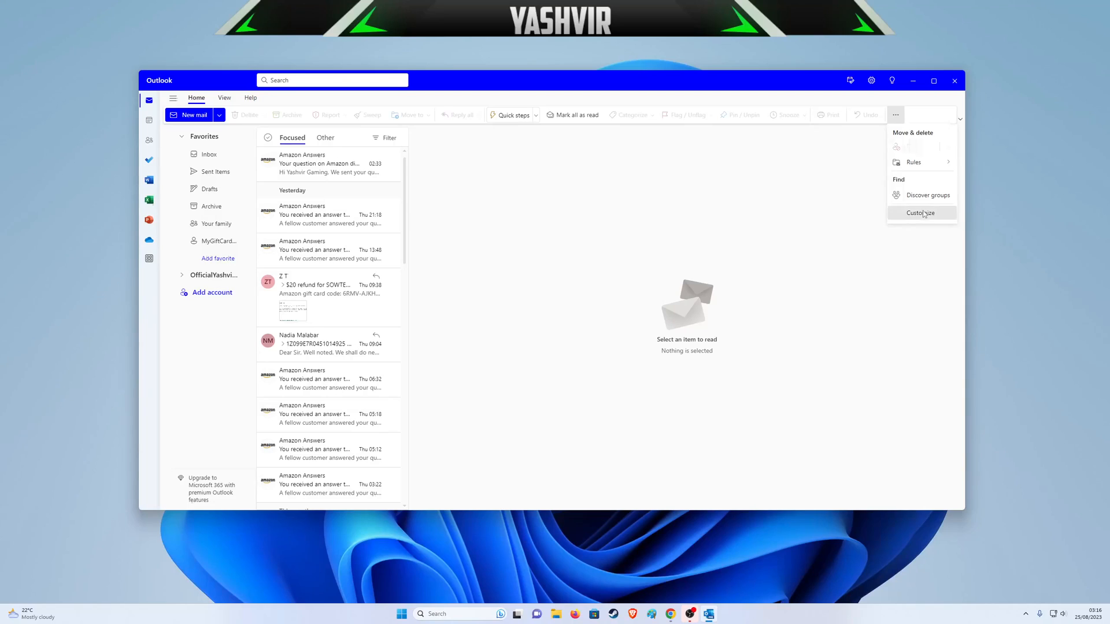
{"action": "left_click", "coordinate": [920, 213]}
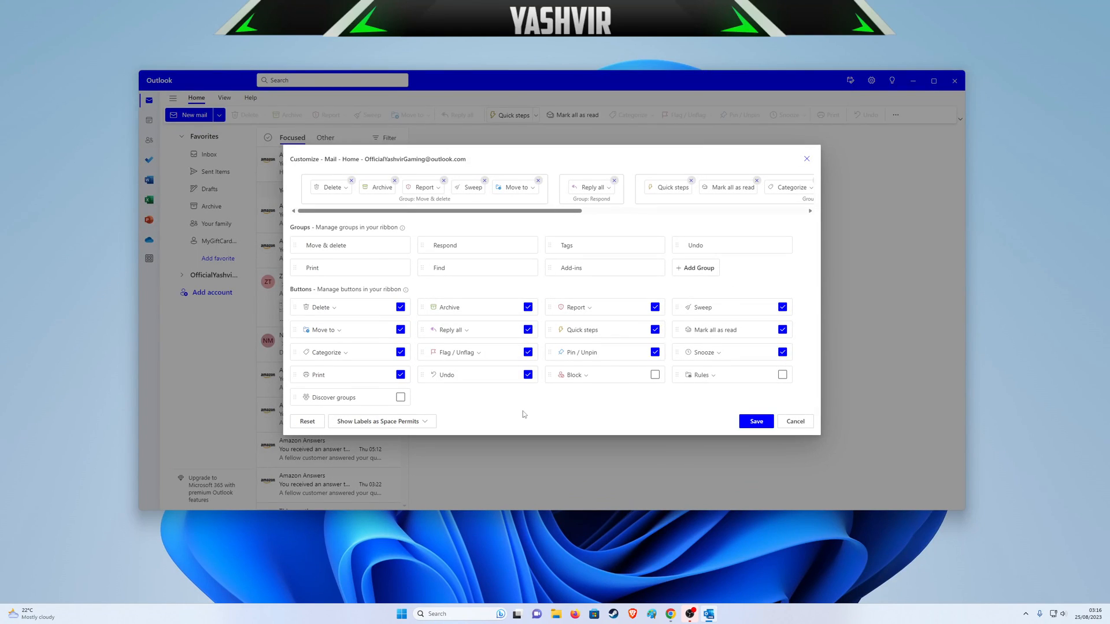
{"action": "mouse_move", "coordinate": [501, 409]}
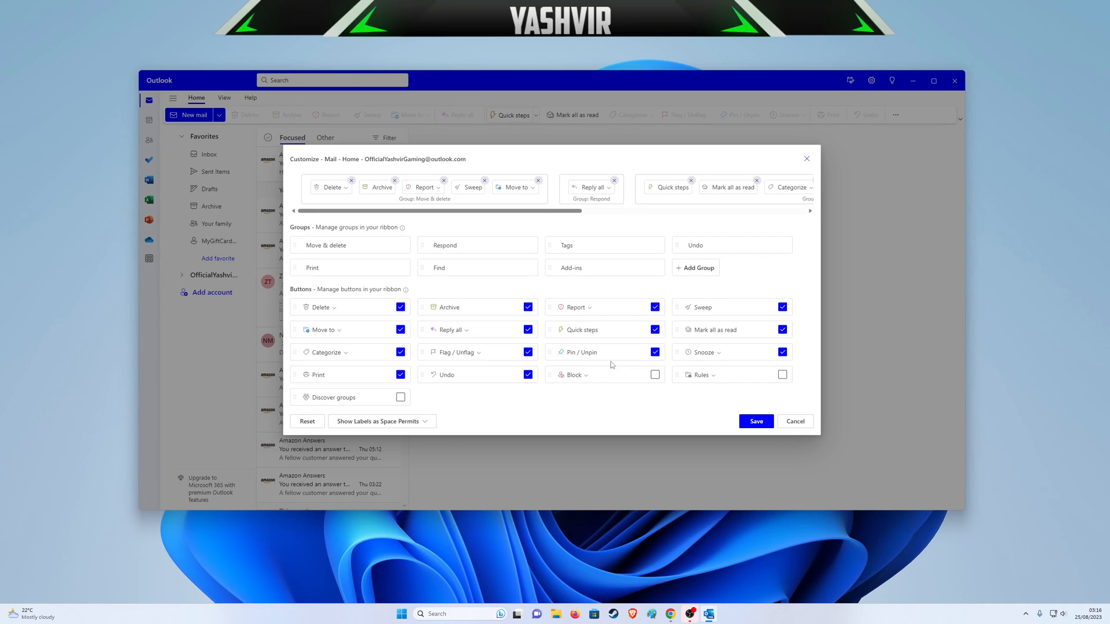
{"action": "left_click", "coordinate": [795, 421]}
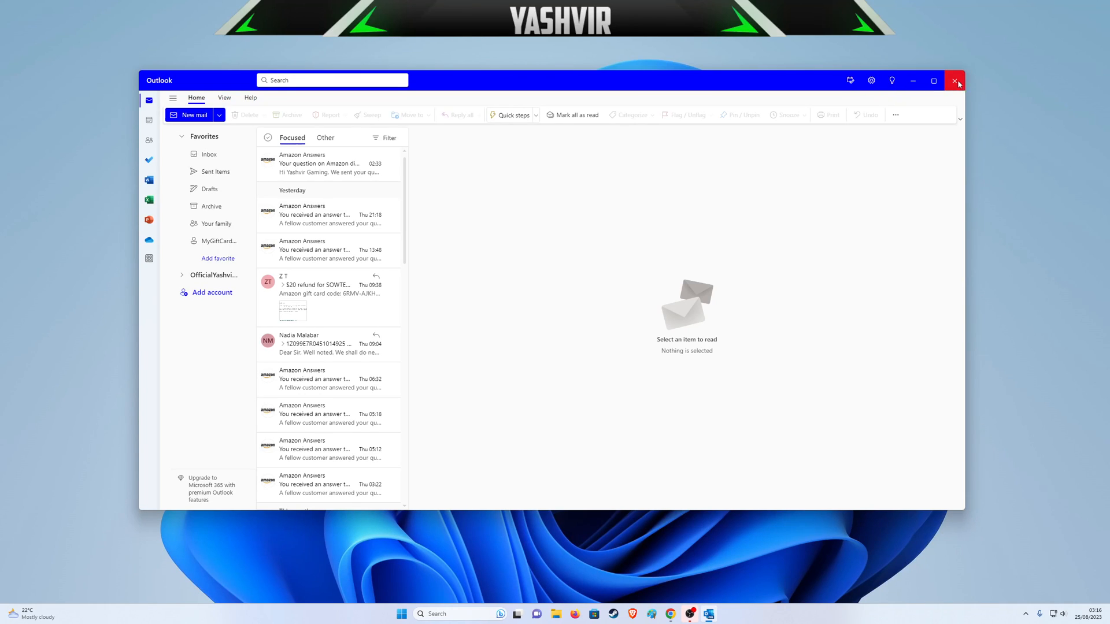
Close the new Outlook and launch Registry Editor via a 're' search in the taskbar.
{"action": "left_click", "coordinate": [955, 80]}
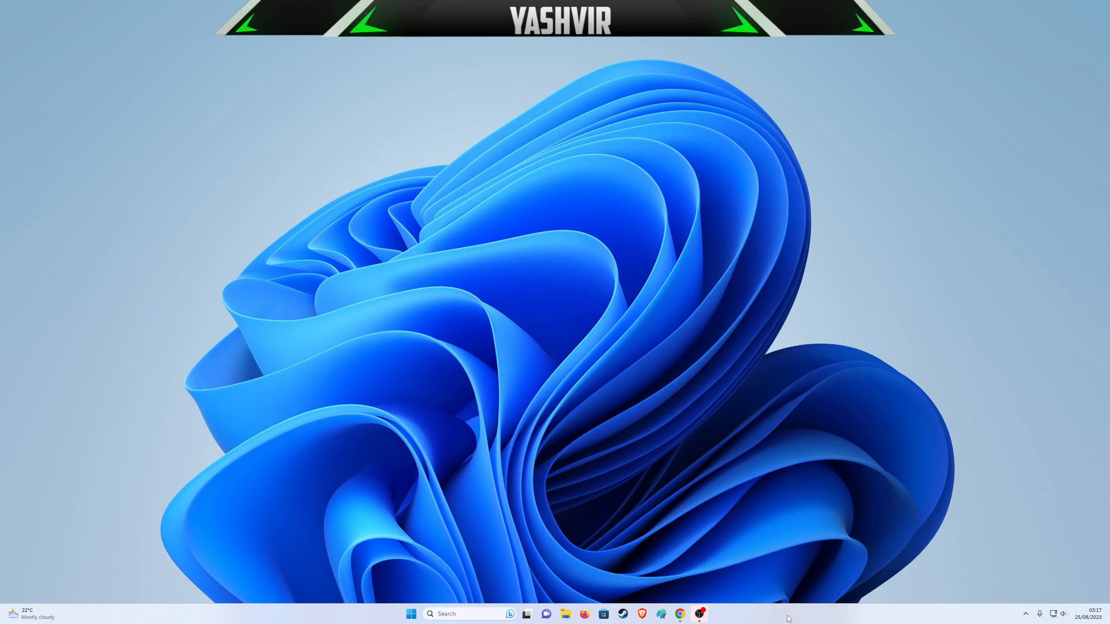
{"action": "type", "text": "registry"}
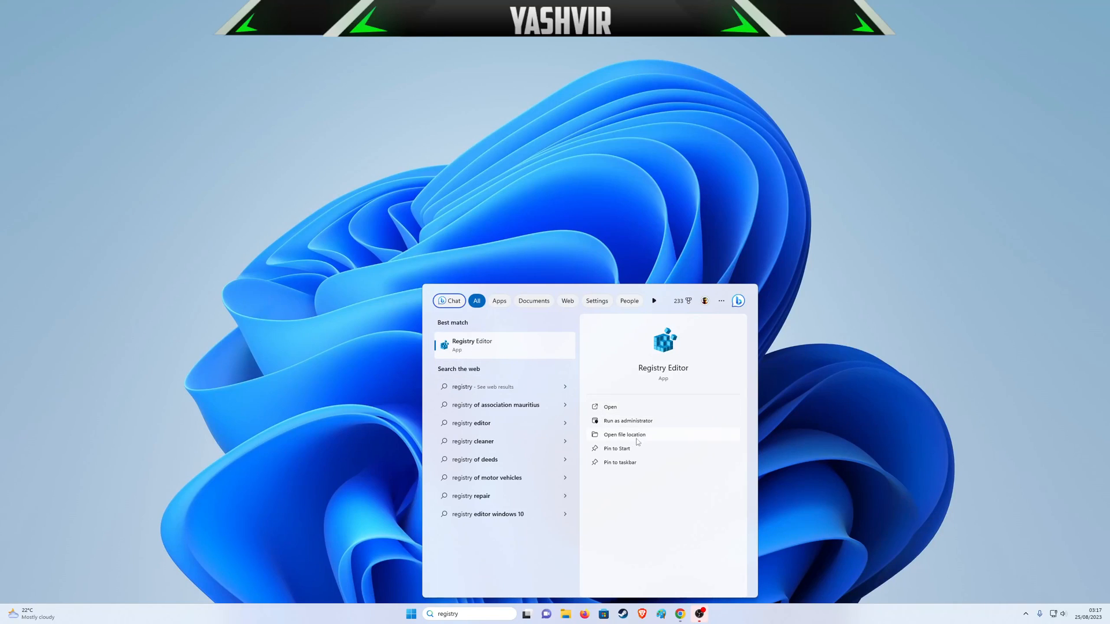
{"action": "left_click", "coordinate": [609, 406]}
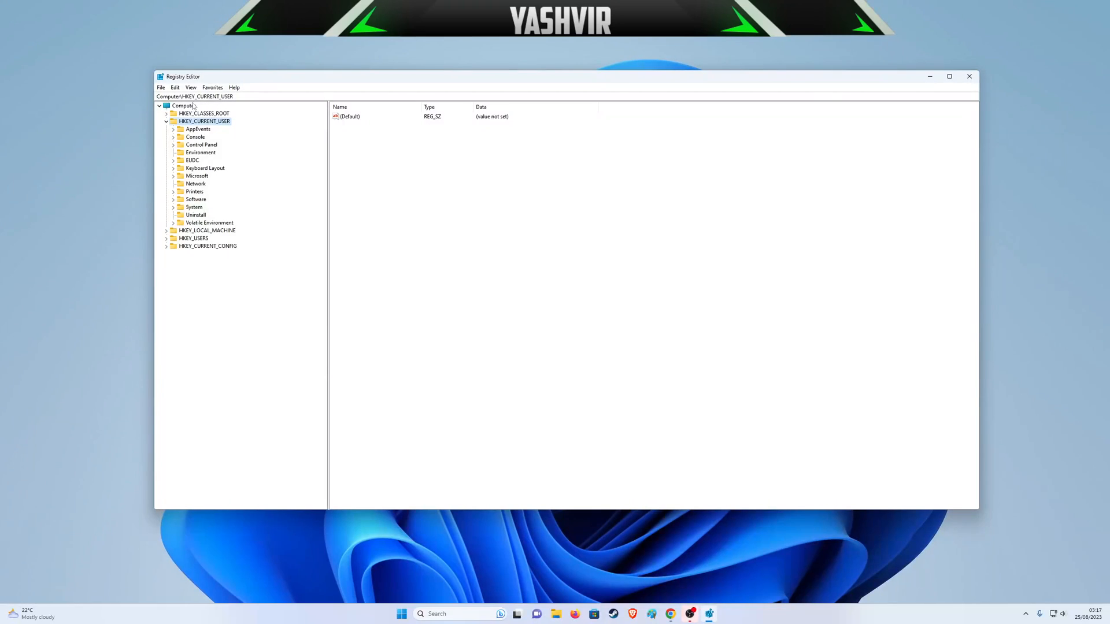
Expand HKEY_CURRENT_USER\Software and scroll the tree down to the Microsoft key.
{"action": "left_click", "coordinate": [167, 121]}
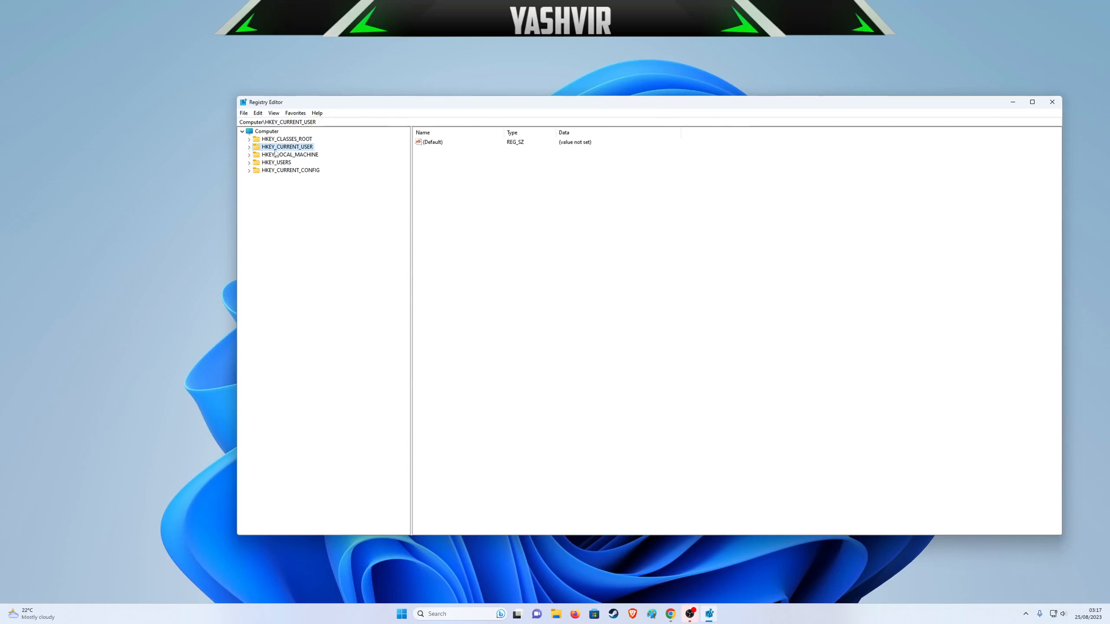
{"action": "left_click", "coordinate": [249, 147]}
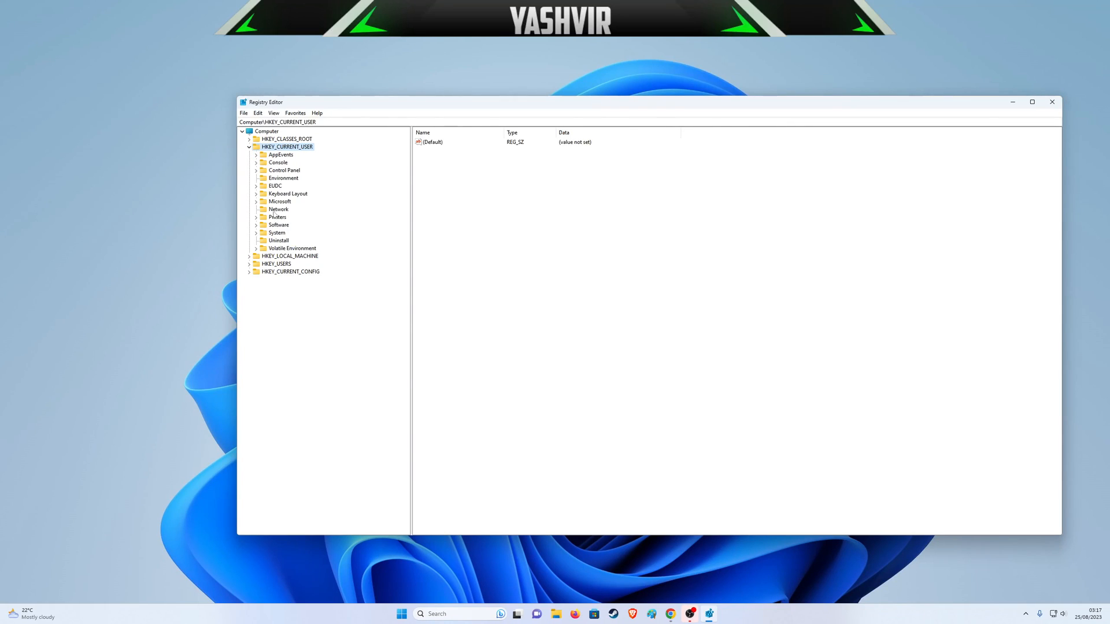
{"action": "left_click", "coordinate": [280, 201]}
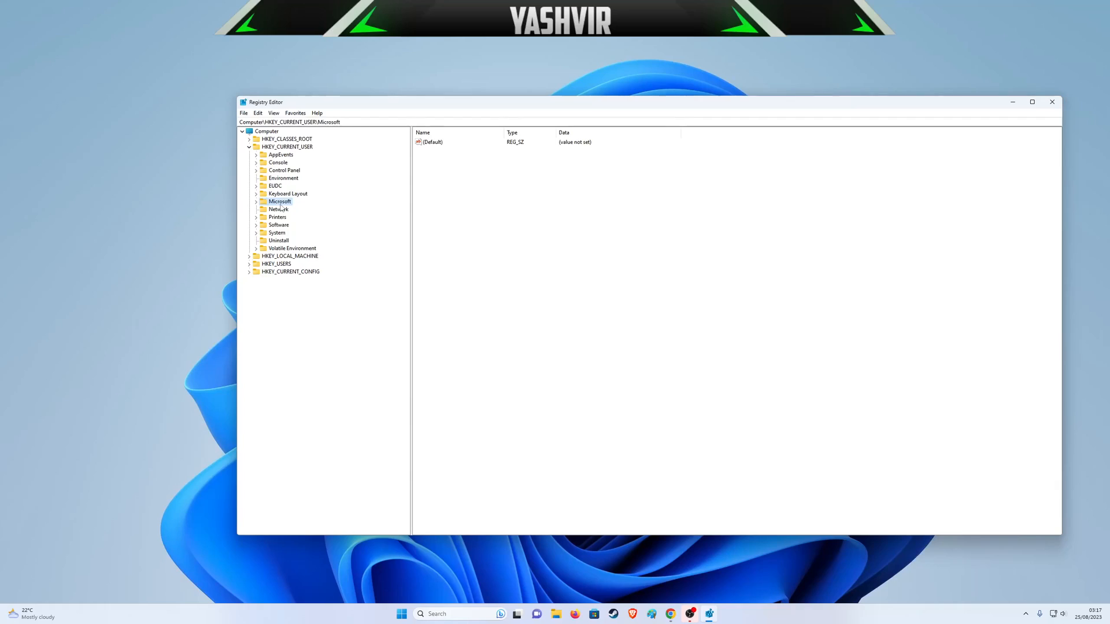
{"action": "left_click", "coordinate": [256, 201]}
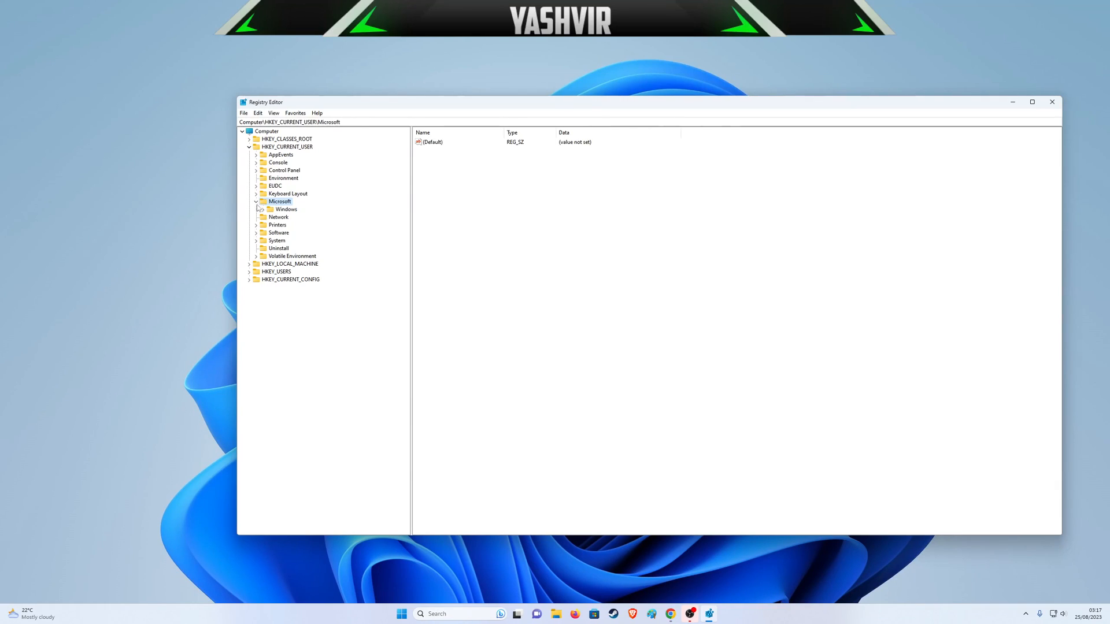
{"action": "left_click", "coordinate": [279, 224]}
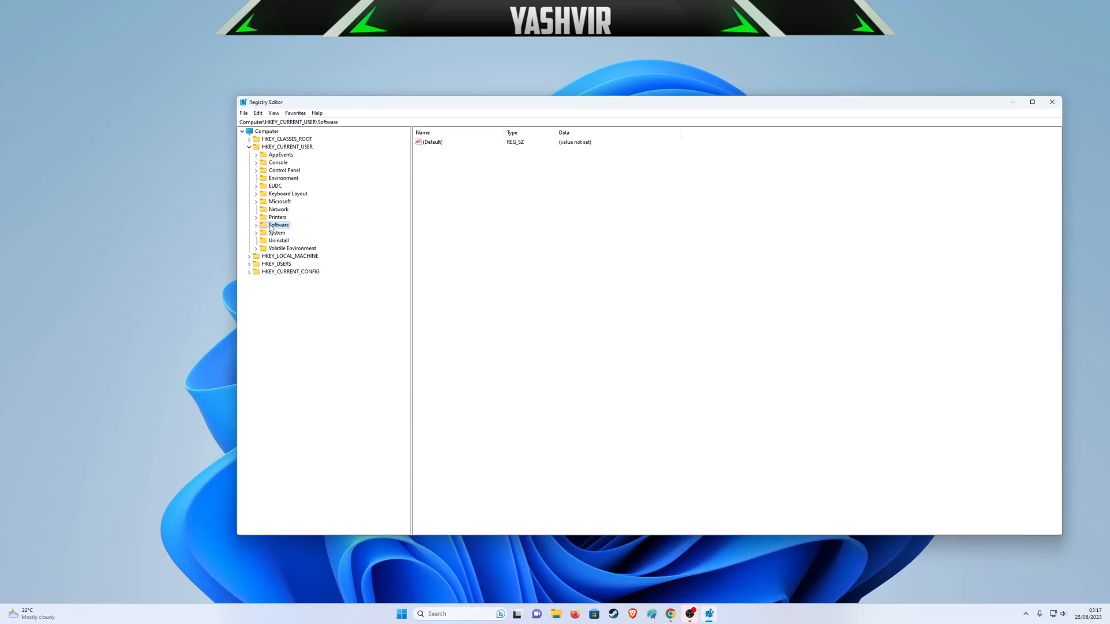
{"action": "left_click", "coordinate": [255, 224]}
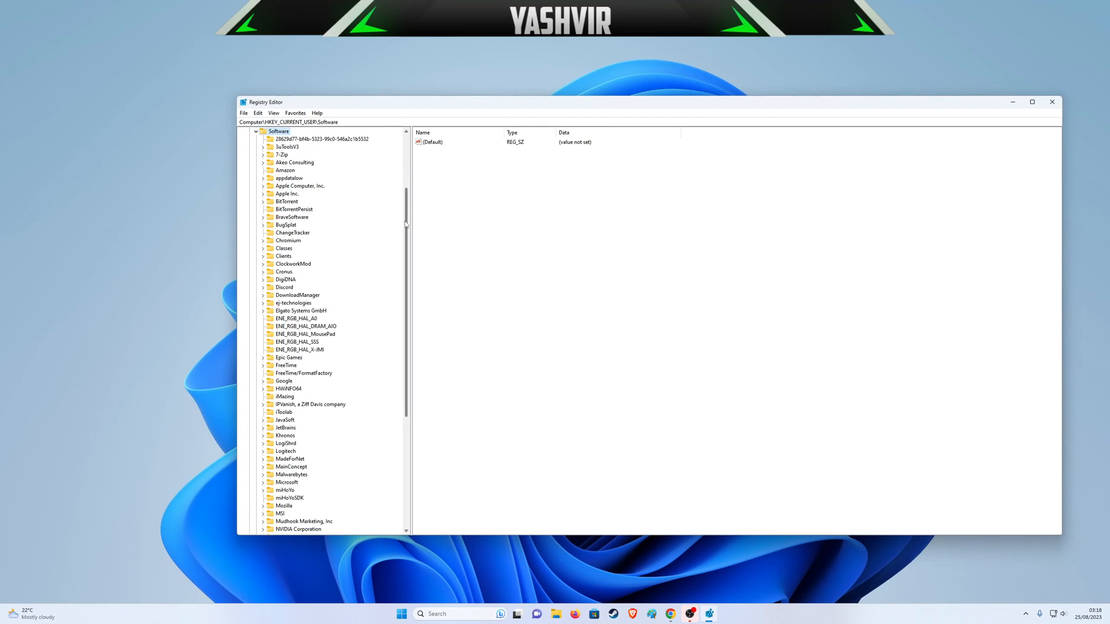
{"action": "scroll", "scroll_direction": "down", "scroll_amount": 3}
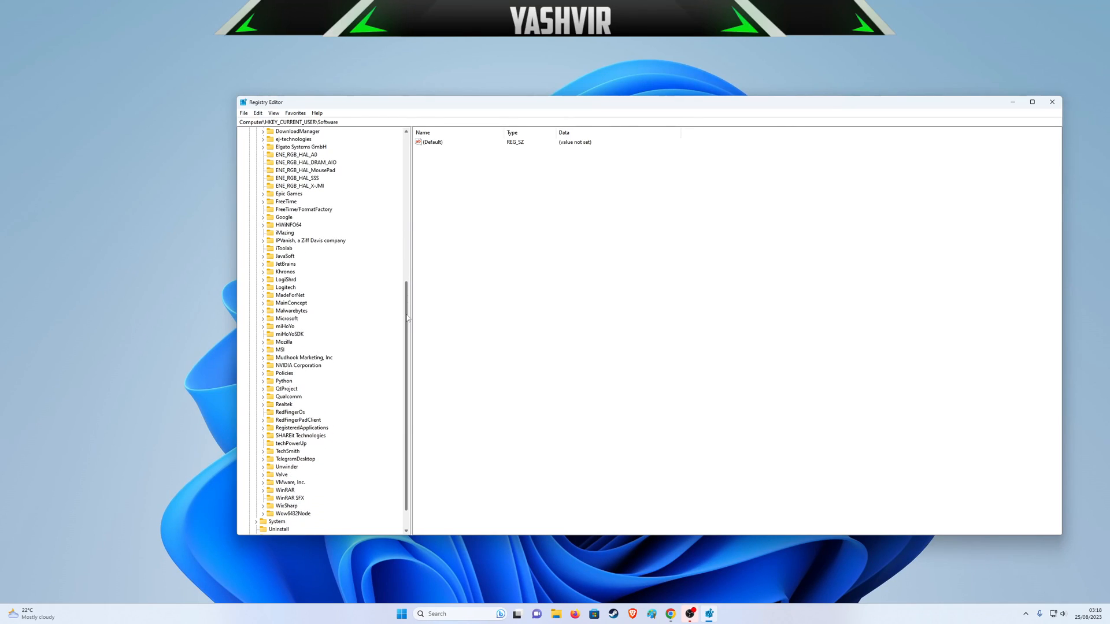
{"action": "scroll", "scroll_direction": "down", "scroll_amount": 3}
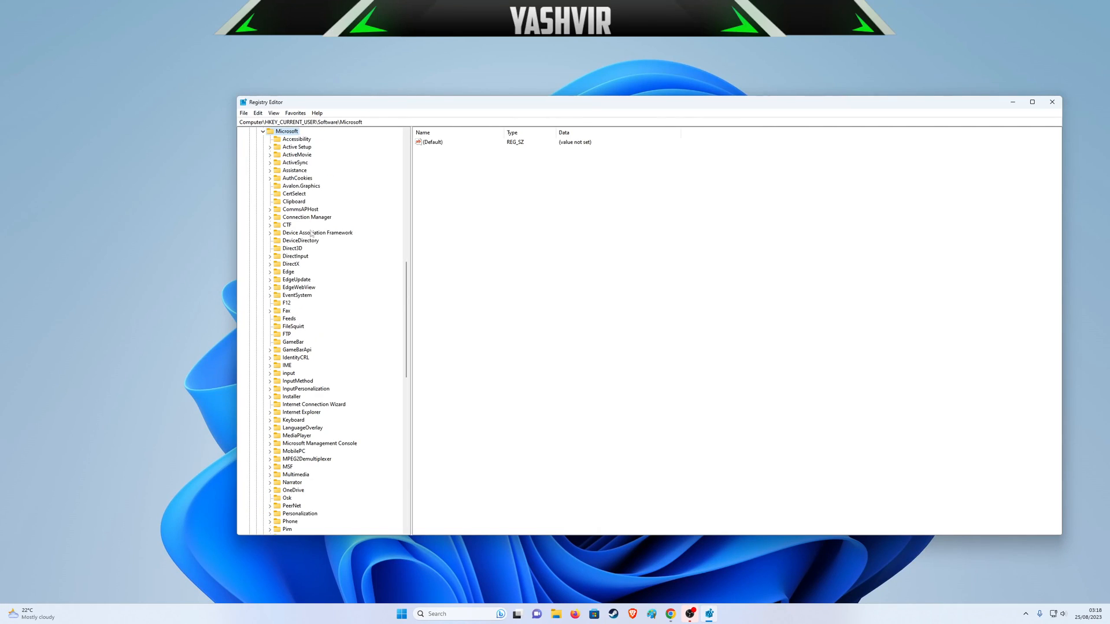
{"action": "mouse_move", "coordinate": [393, 301]}
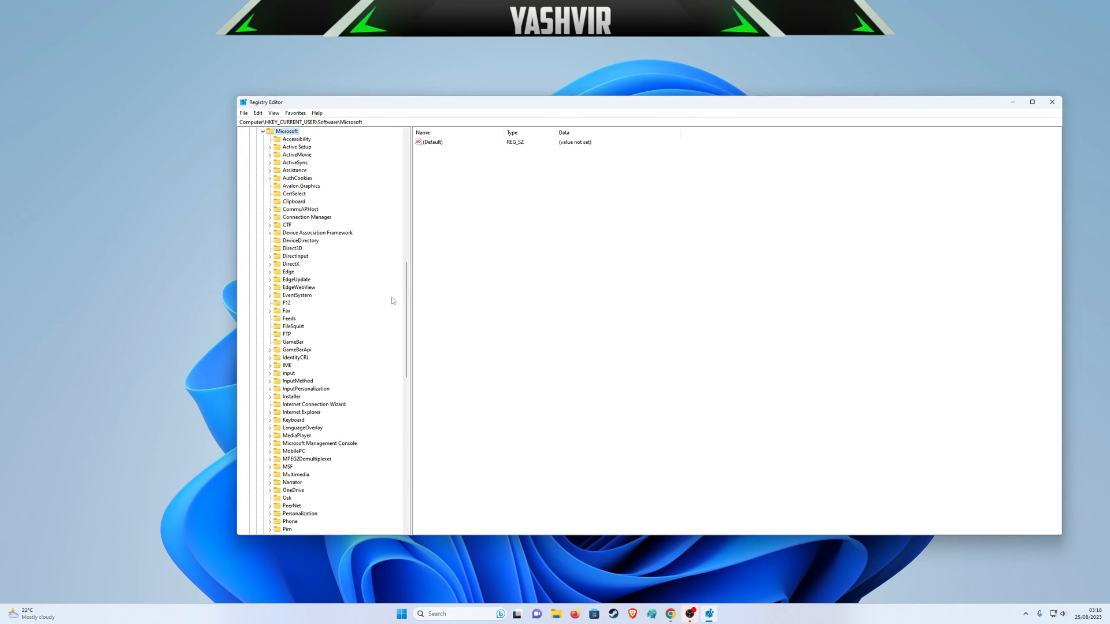
{"action": "scroll", "scroll_direction": "down", "scroll_amount": 3}
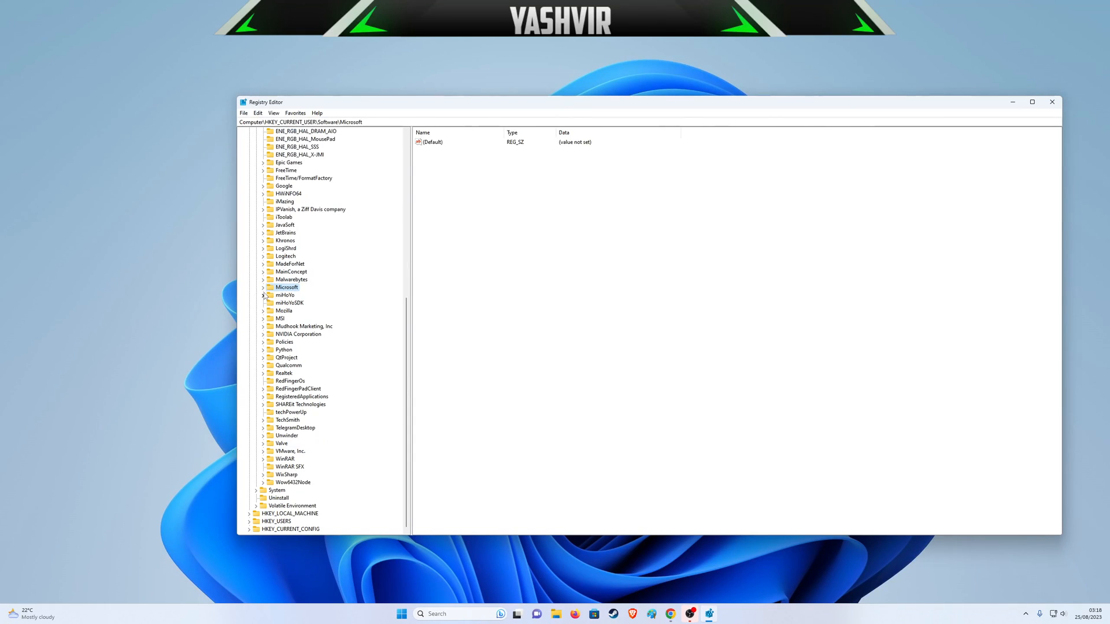
Expand Microsoft, view the Osk key's values, then select the OneDrive key to show its values.
{"action": "left_click", "coordinate": [264, 288]}
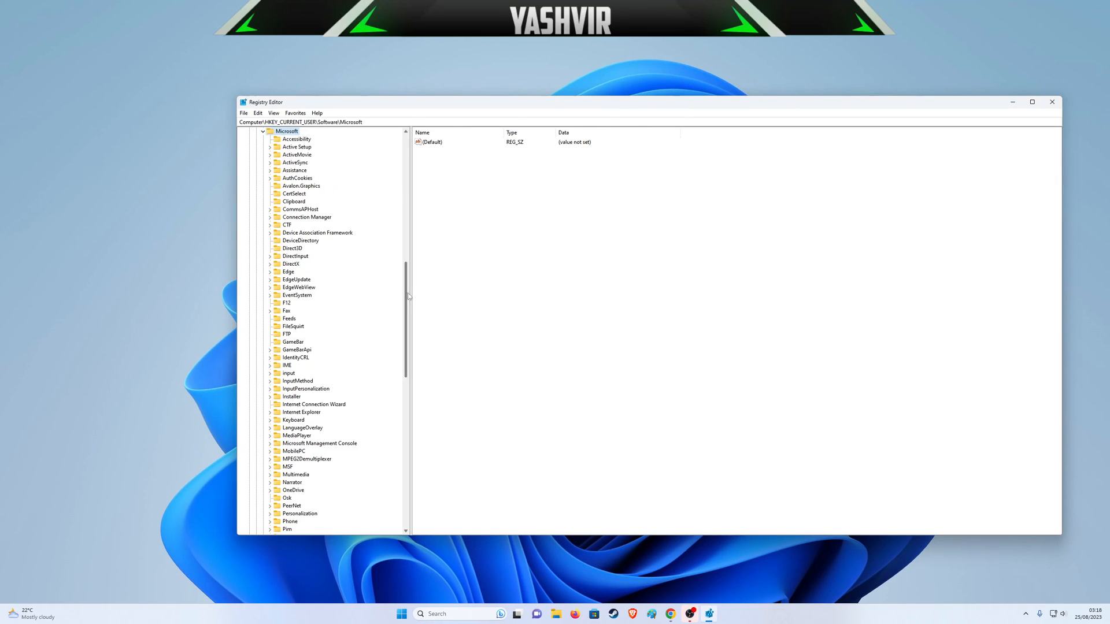
{"action": "scroll", "scroll_direction": "down", "scroll_amount": 3}
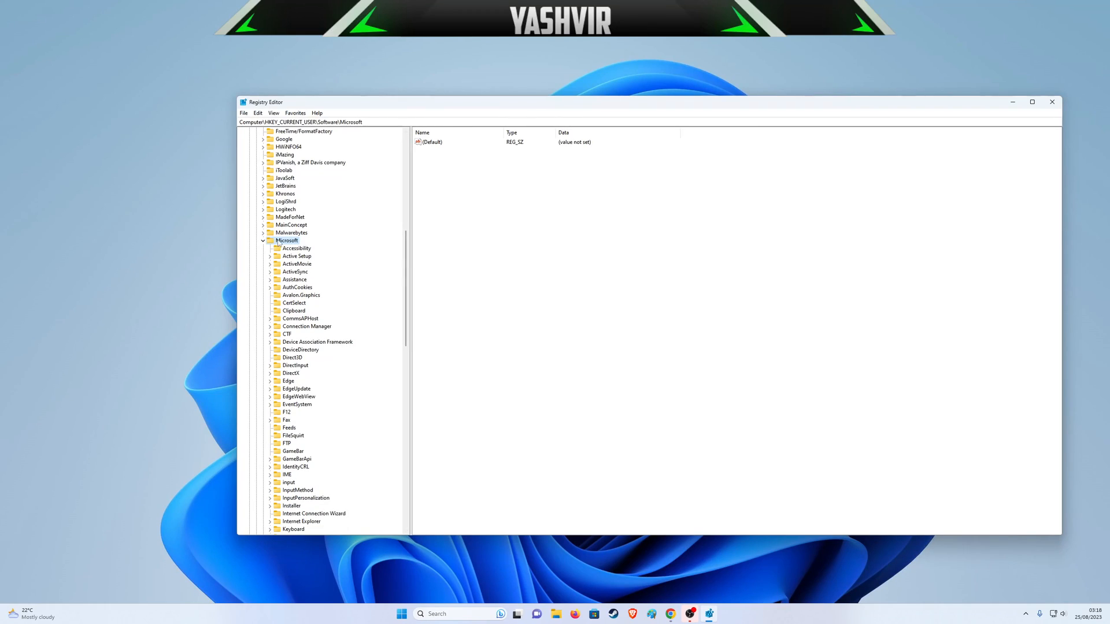
{"action": "scroll", "scroll_direction": "down", "scroll_amount": 3}
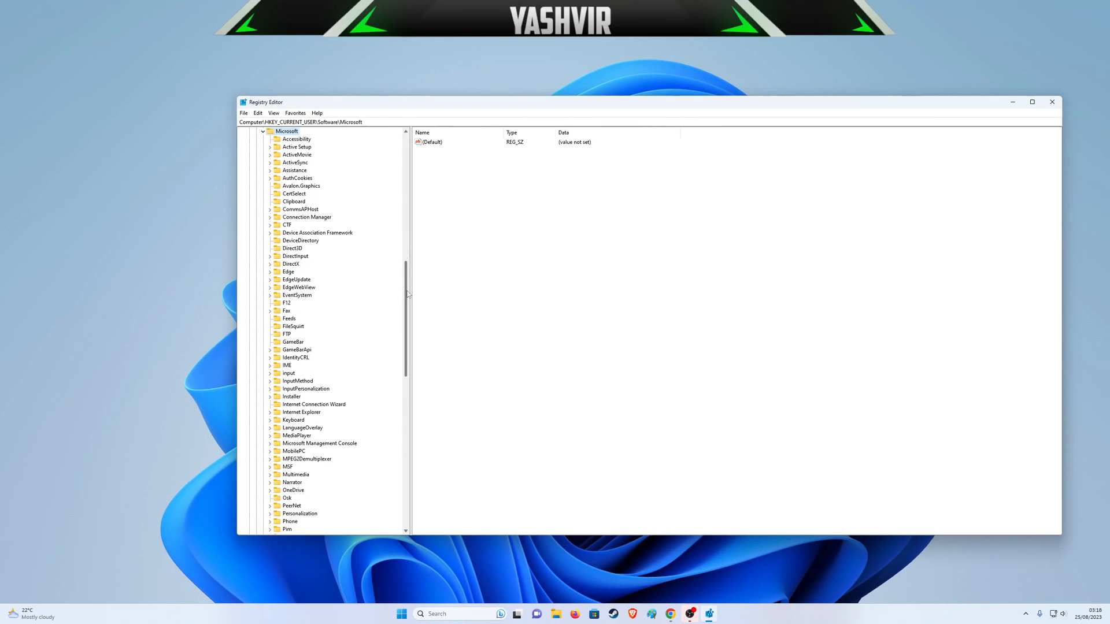
{"action": "scroll", "scroll_direction": "down", "scroll_amount": 3}
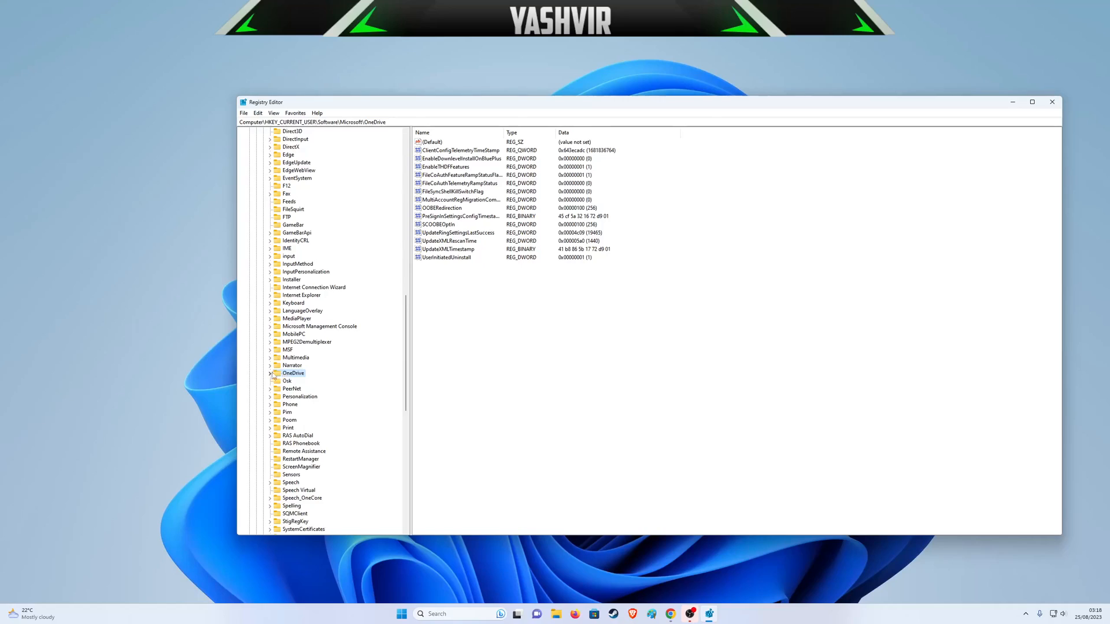
{"action": "left_click", "coordinate": [287, 380]}
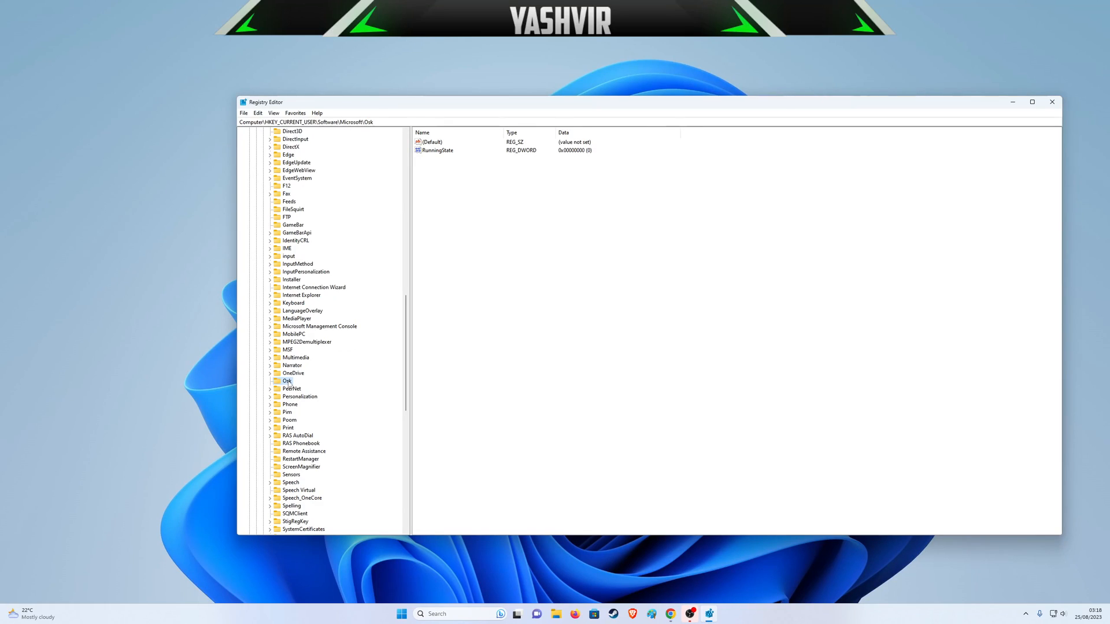
{"action": "left_click", "coordinate": [294, 374]}
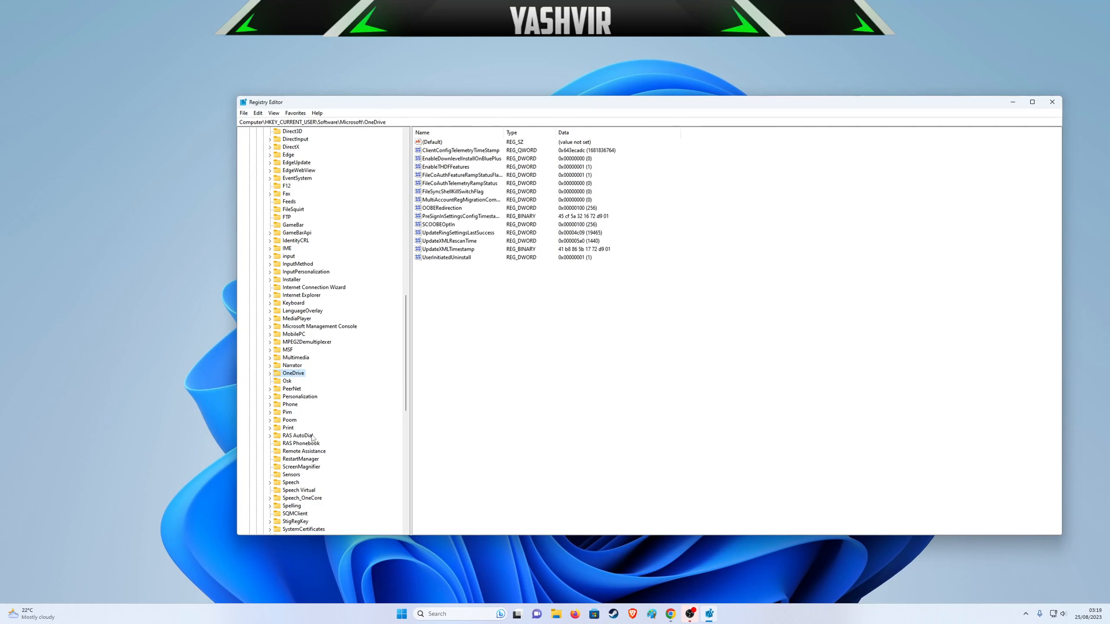
{"action": "scroll", "scroll_direction": "down", "scroll_amount": 3}
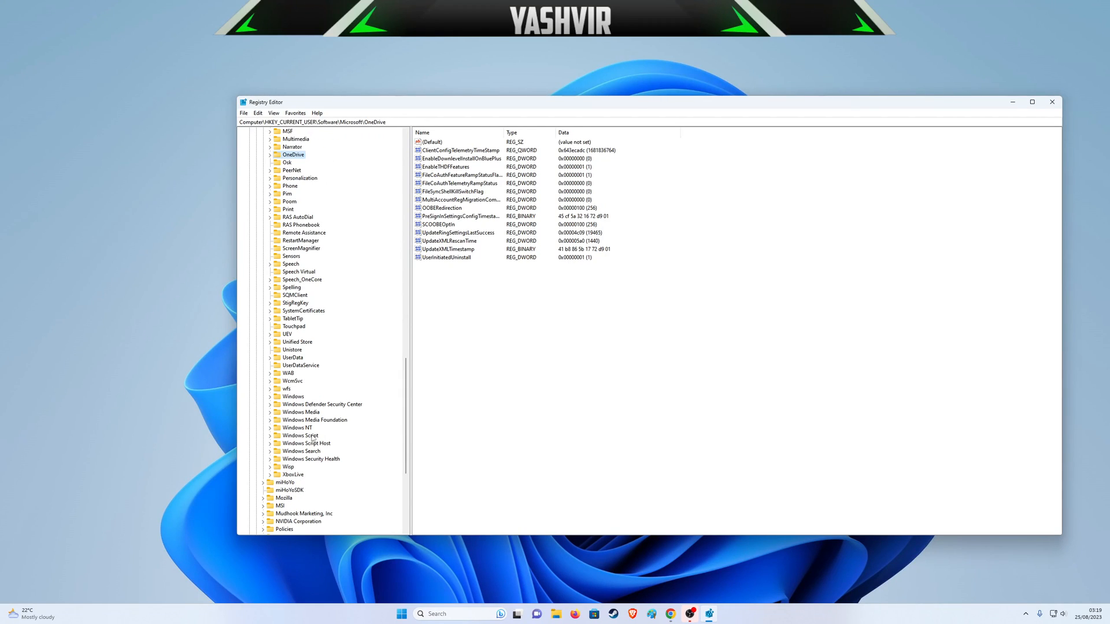
{"action": "mouse_move", "coordinate": [312, 439]}
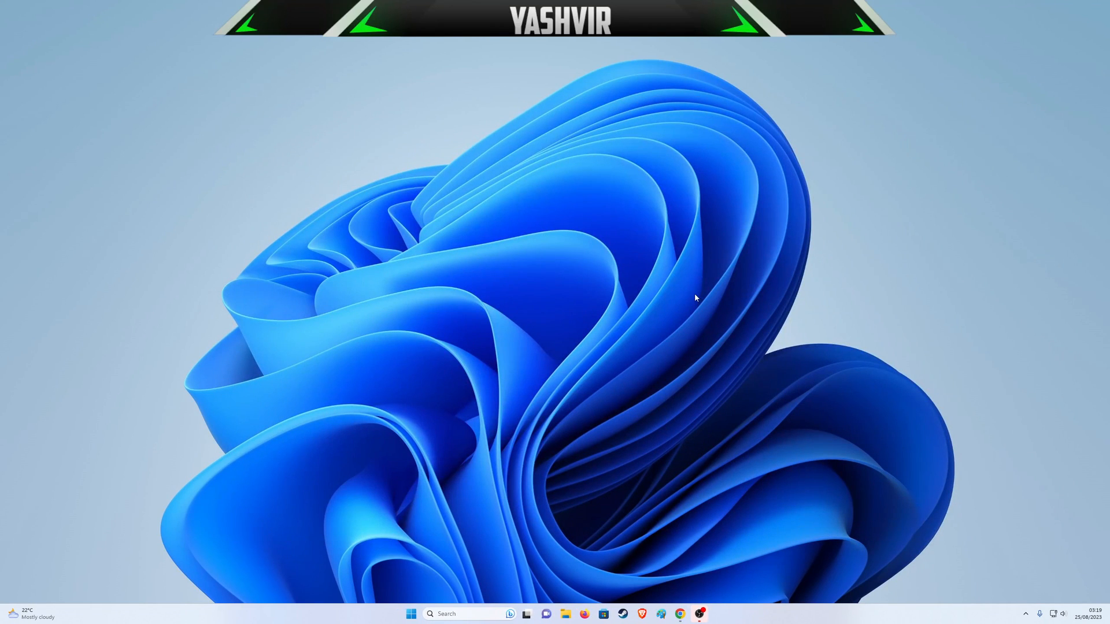
{"action": "mouse_move", "coordinate": [626, 375]}
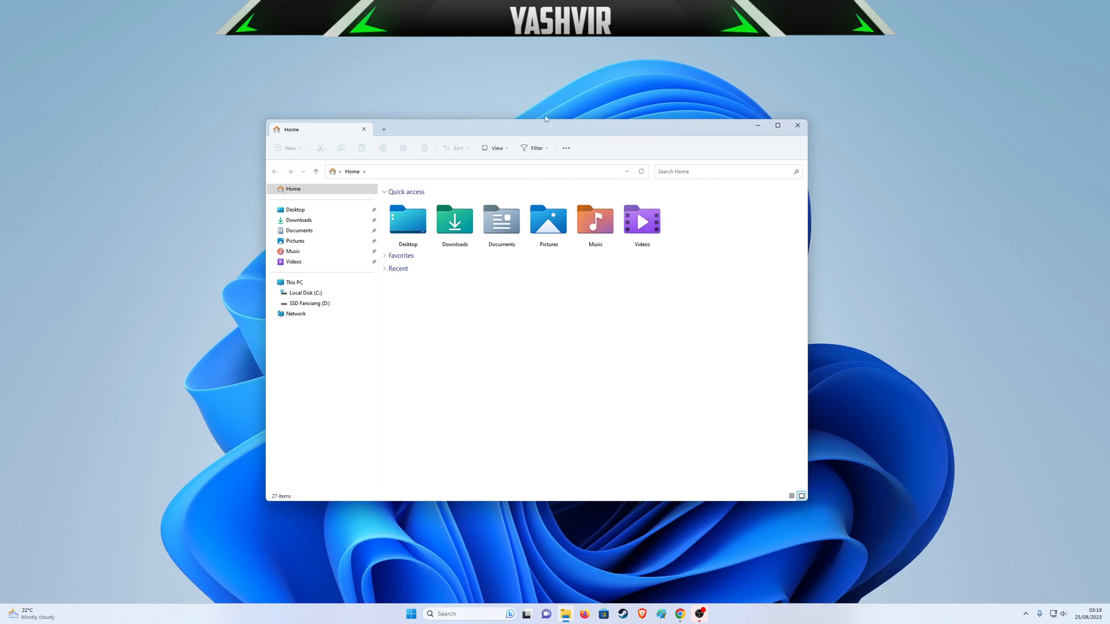
Enable Hidden items in File Explorer's View > Show menu.
{"action": "left_click", "coordinate": [495, 147]}
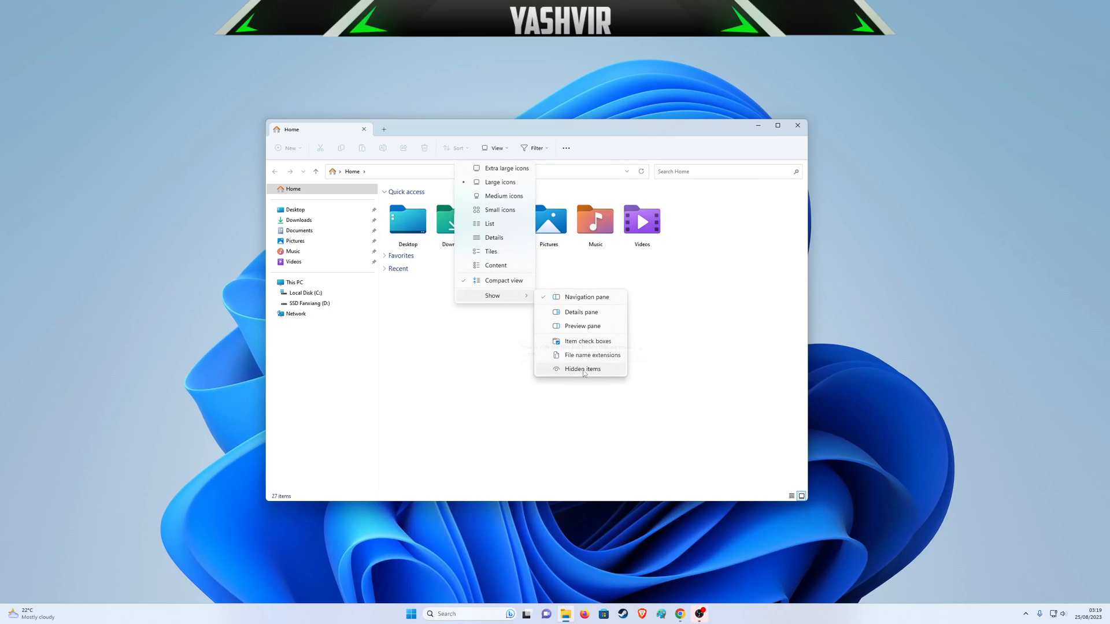
{"action": "left_click", "coordinate": [581, 369]}
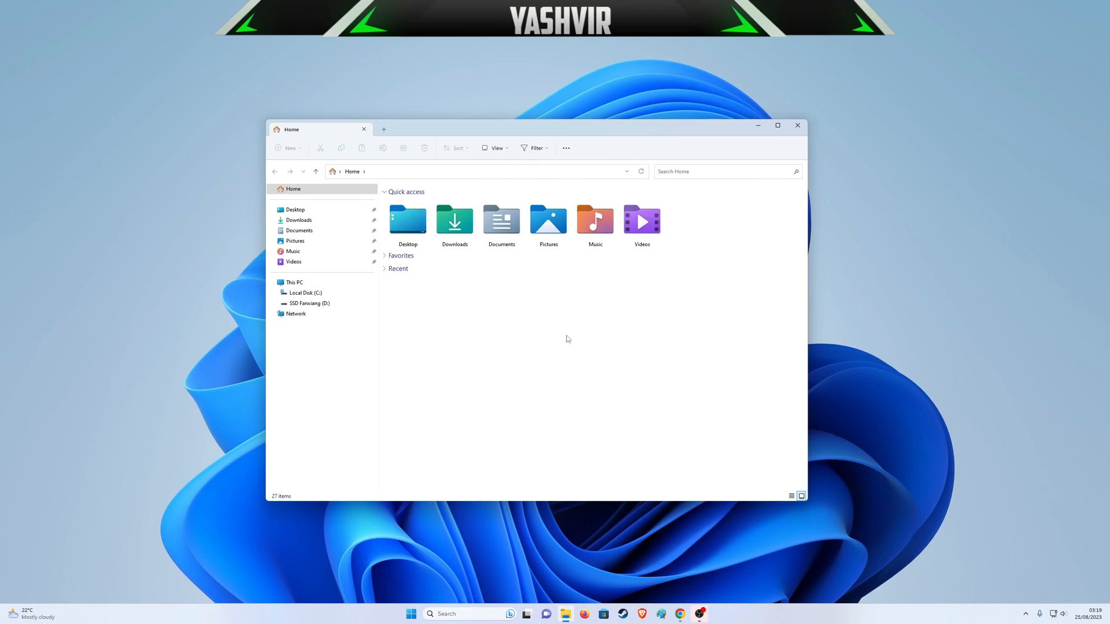
Navigate to C:\Users\Yashvir Gaming\AppData\Local\Packages.
{"action": "left_click", "coordinate": [295, 282]}
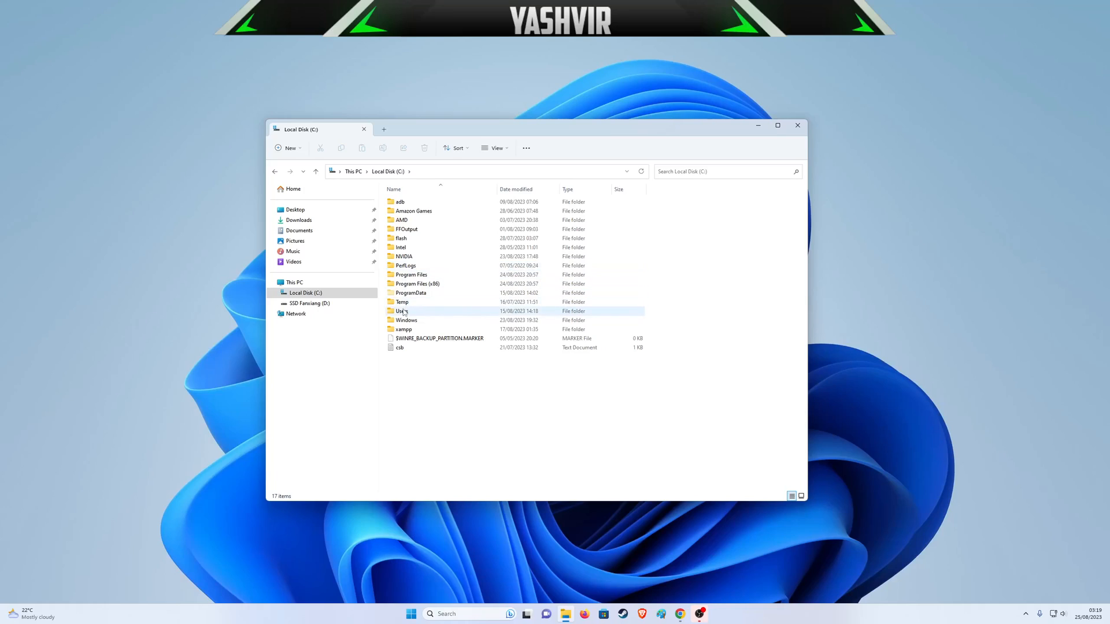
{"action": "double_click", "coordinate": [402, 311]}
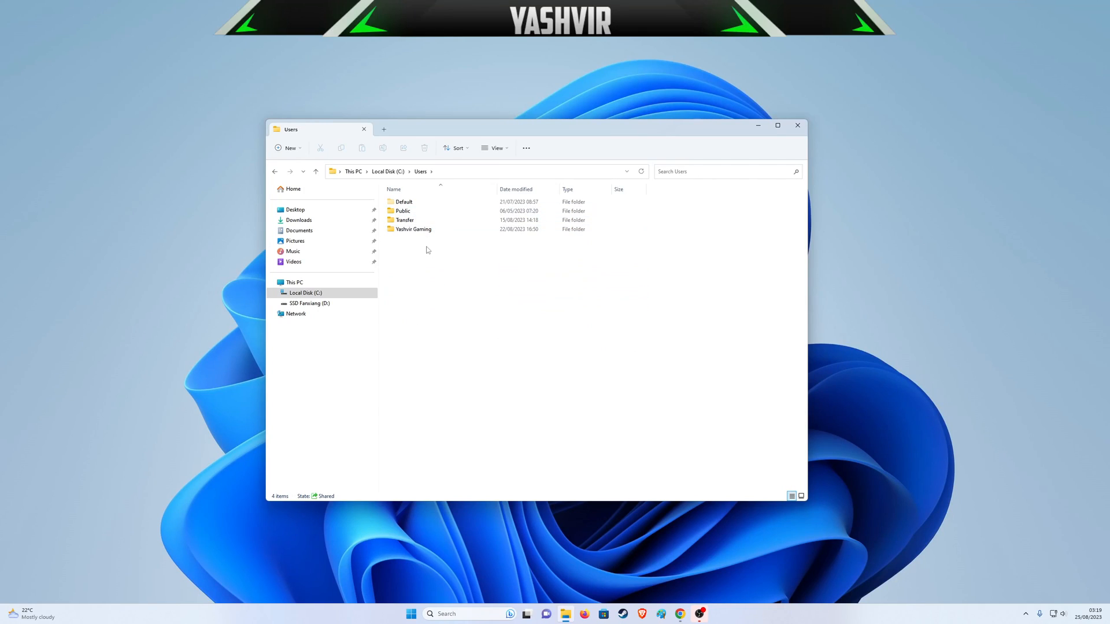
{"action": "left_click", "coordinate": [413, 228]}
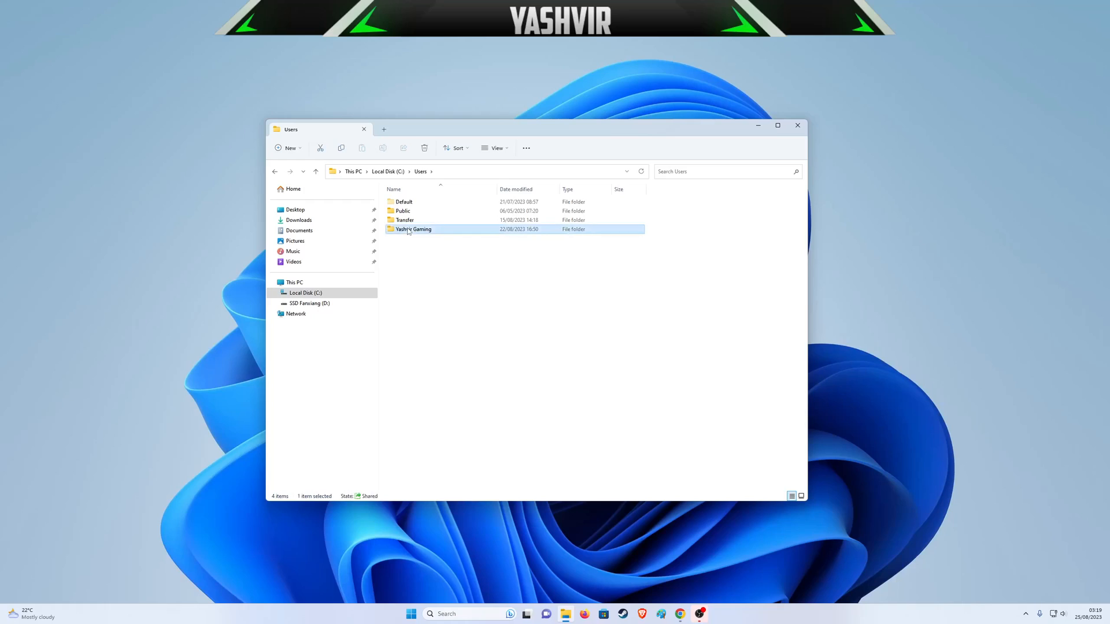
{"action": "double_click", "coordinate": [414, 229]}
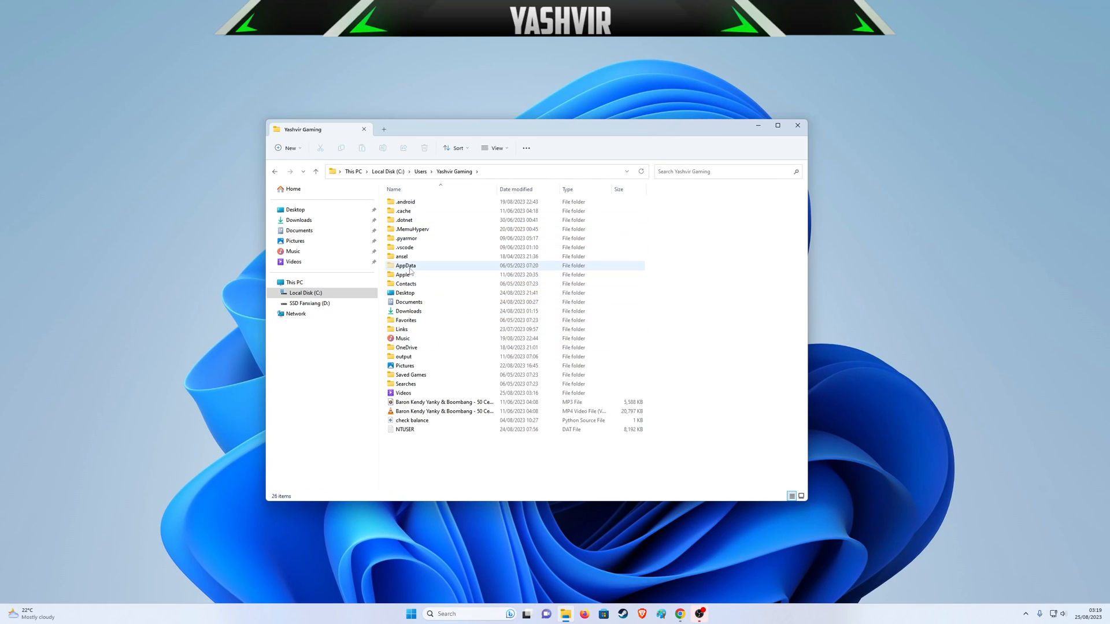
{"action": "double_click", "coordinate": [405, 266]}
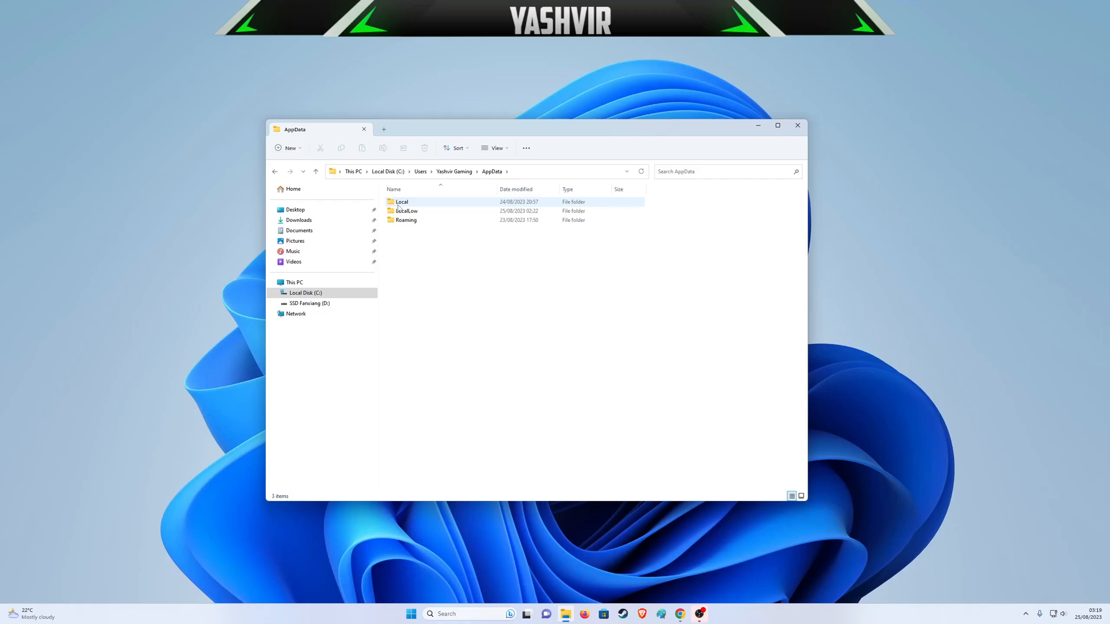
{"action": "double_click", "coordinate": [401, 201]}
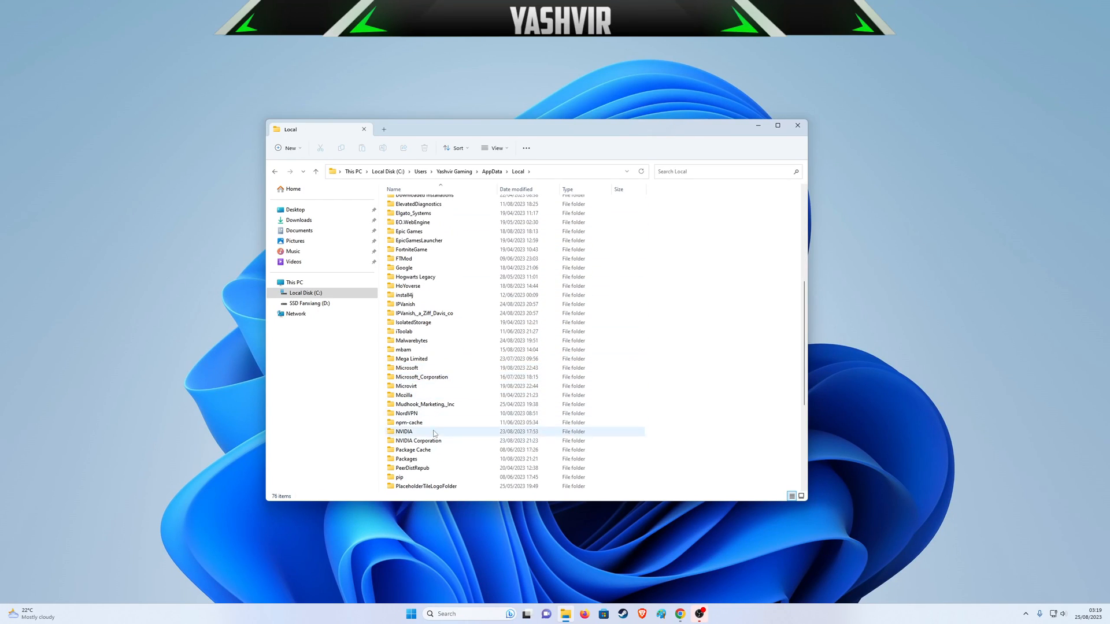
{"action": "double_click", "coordinate": [407, 450]}
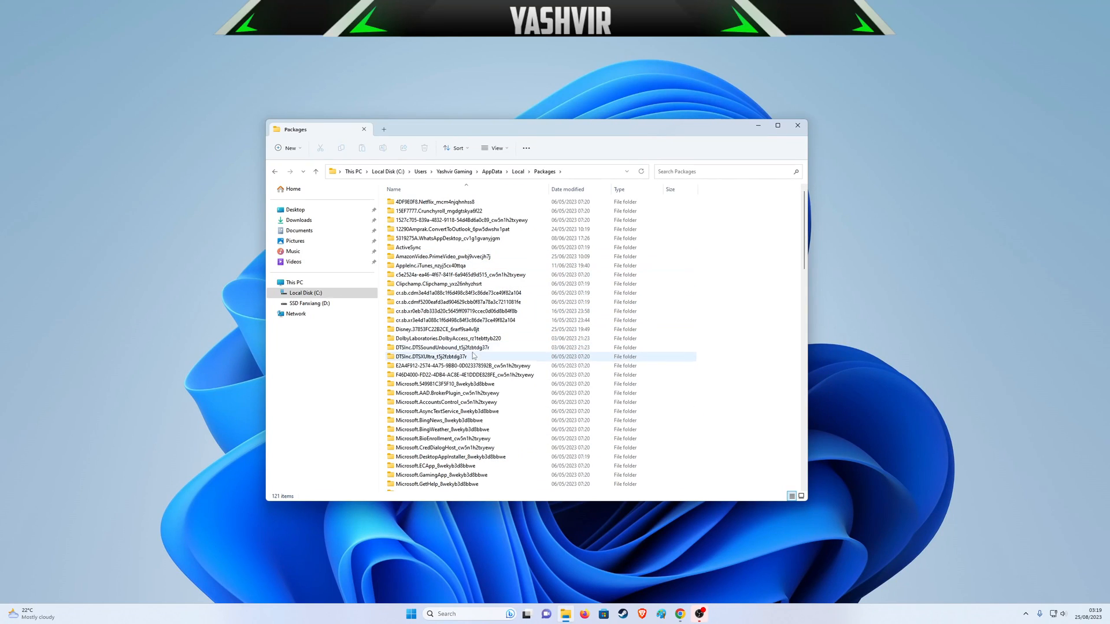
Scroll the Packages list and select the microsoft.windowscommunicationsapps_8wekyb3d8bbwe folder.
{"action": "scroll", "scroll_direction": "down", "scroll_amount": 3}
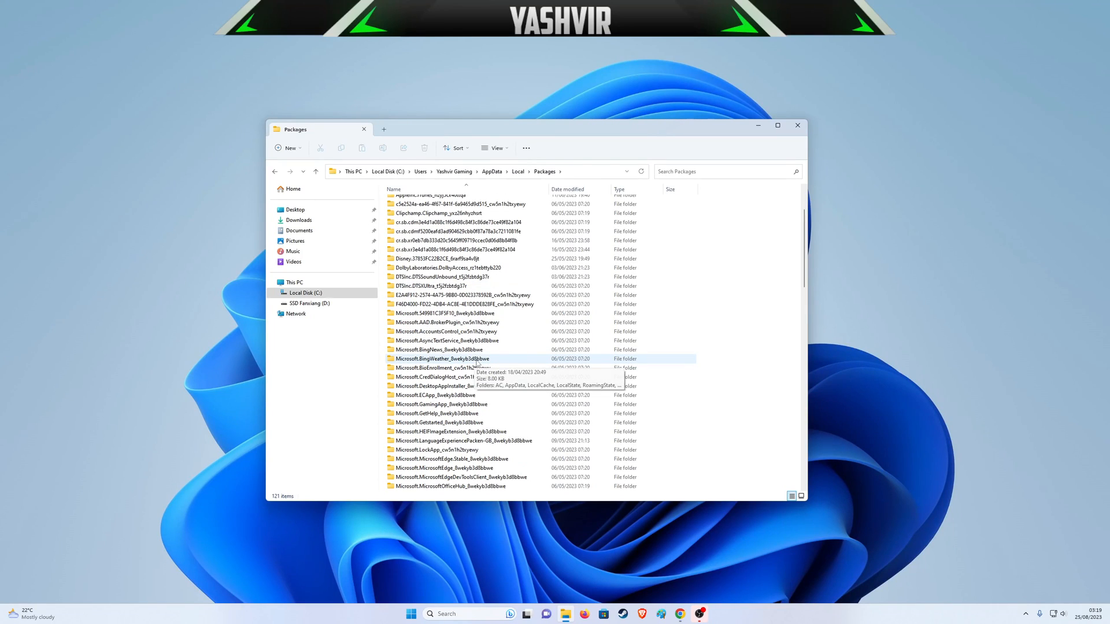
{"action": "mouse_move", "coordinate": [516, 359]}
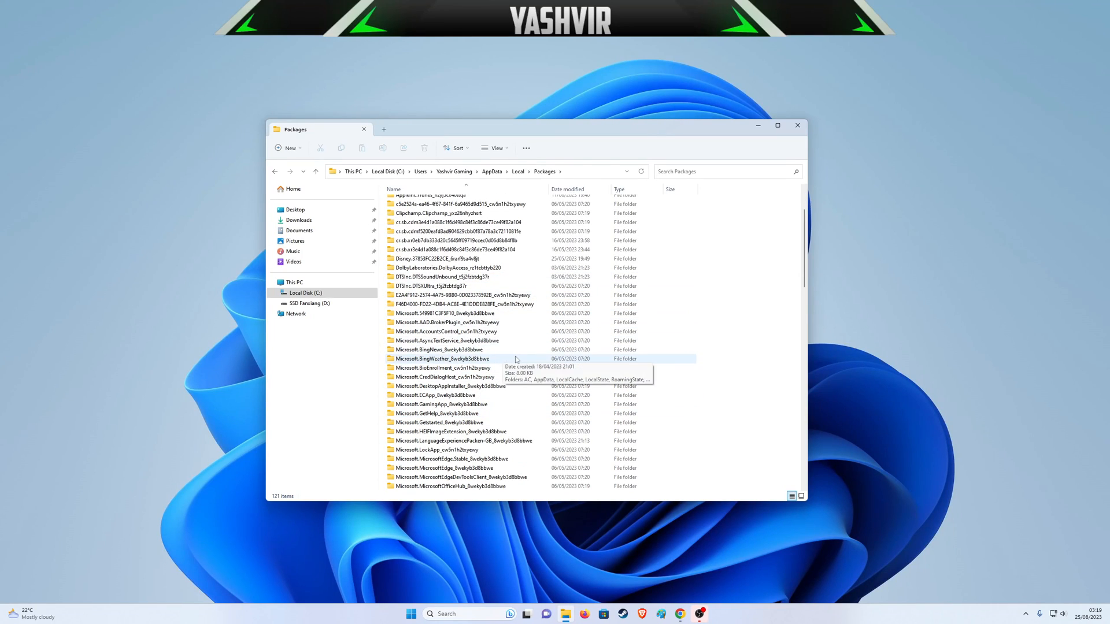
{"action": "scroll", "scroll_direction": "down", "scroll_amount": 3}
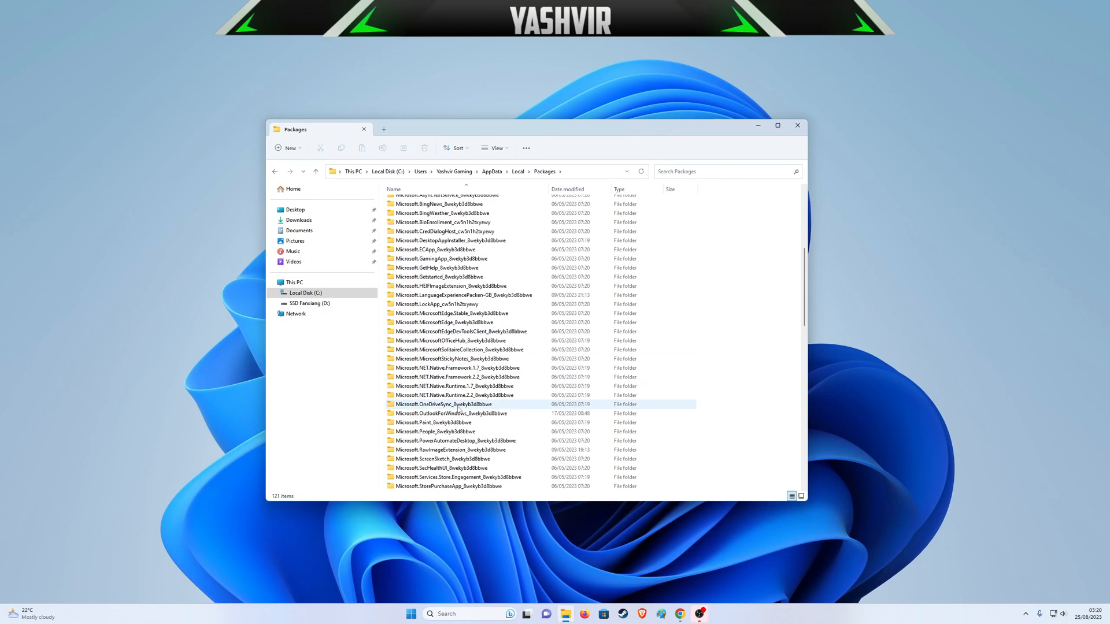
{"action": "scroll", "scroll_direction": "down", "scroll_amount": 3}
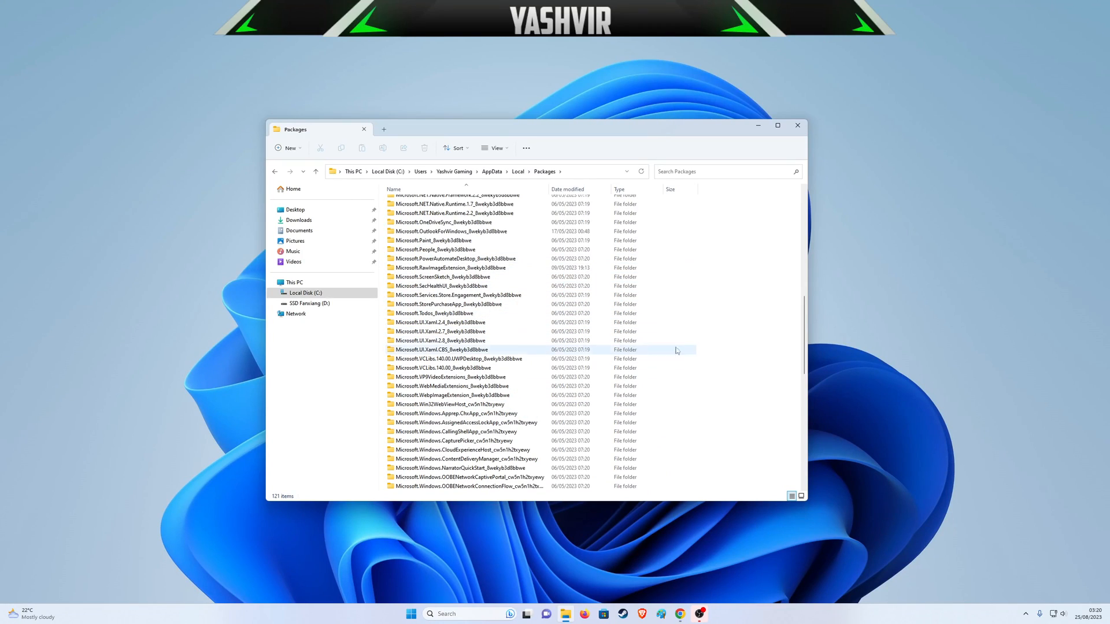
{"action": "scroll", "scroll_direction": "down", "scroll_amount": 3}
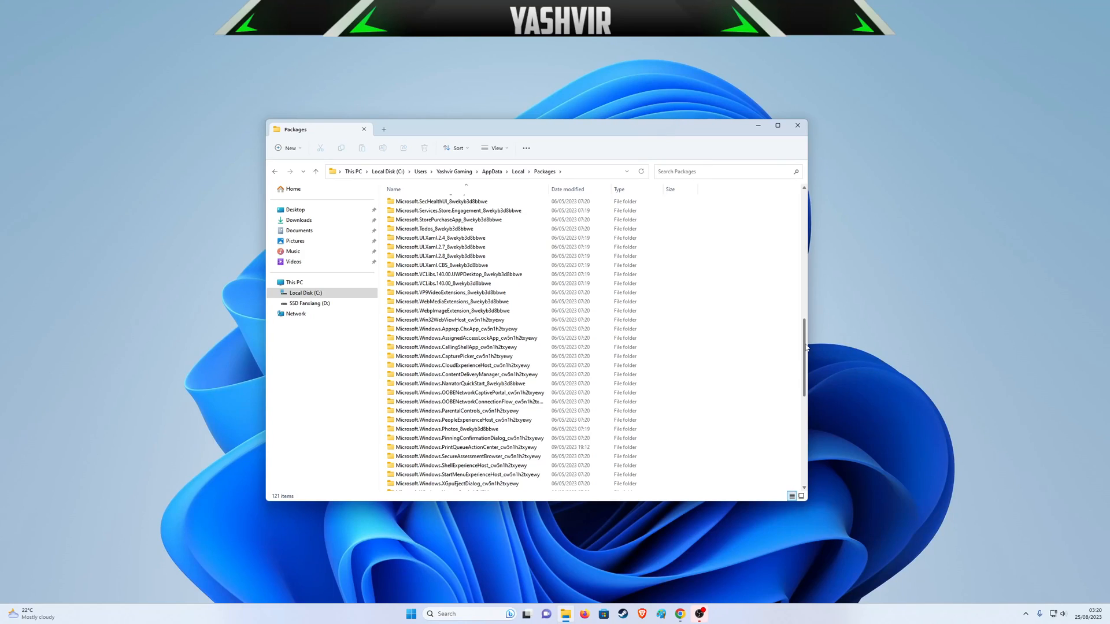
{"action": "scroll", "scroll_direction": "down", "scroll_amount": 3}
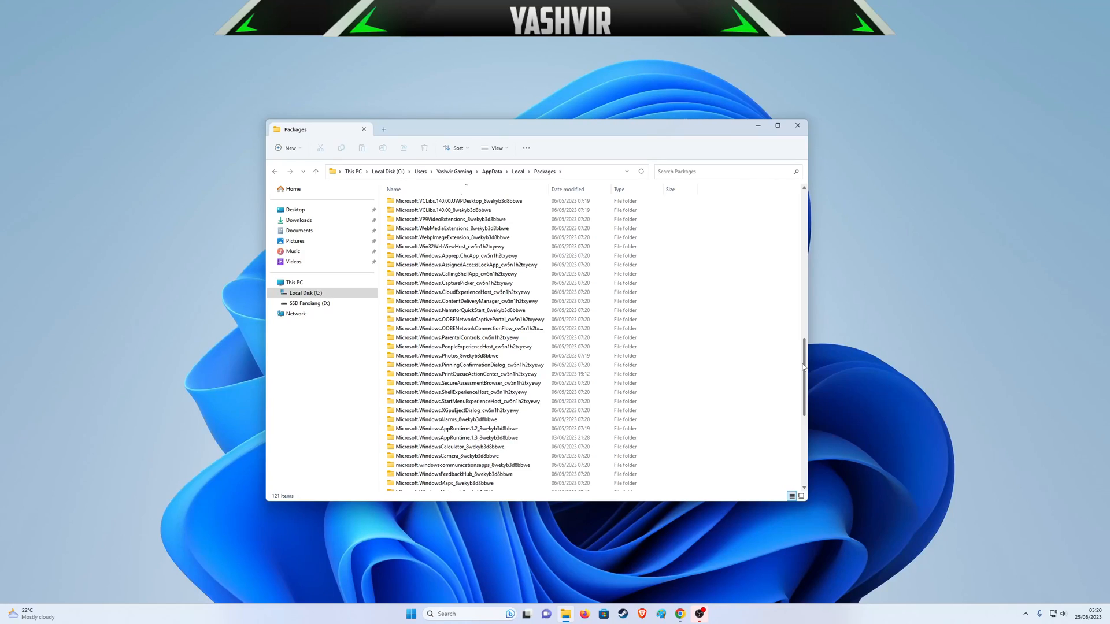
{"action": "left_click", "coordinate": [454, 282]}
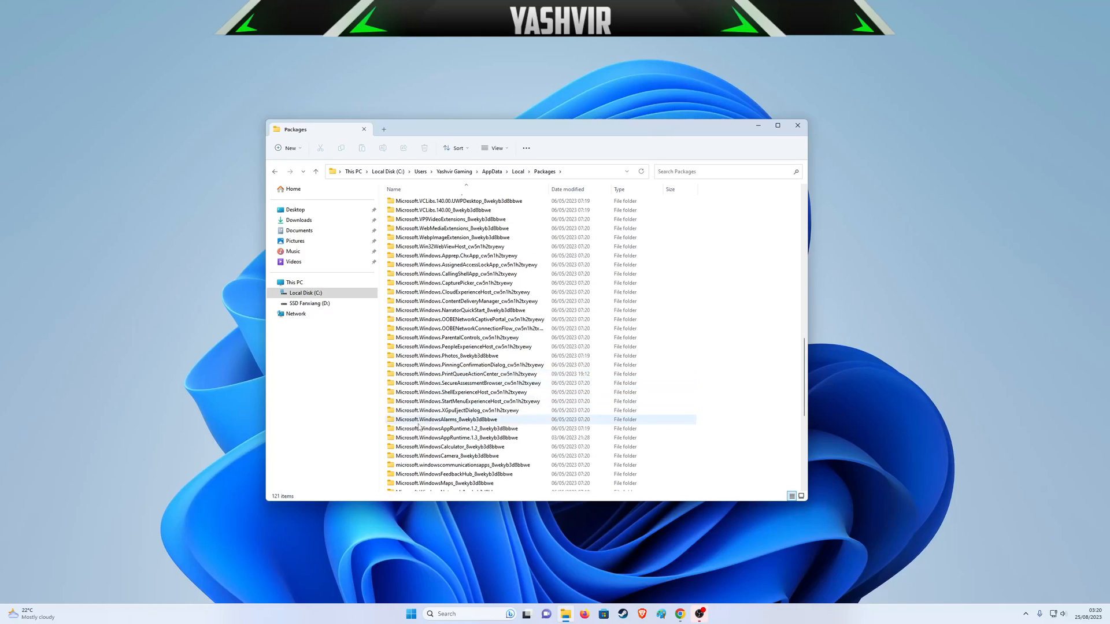
{"action": "scroll", "scroll_direction": "down", "scroll_amount": 3}
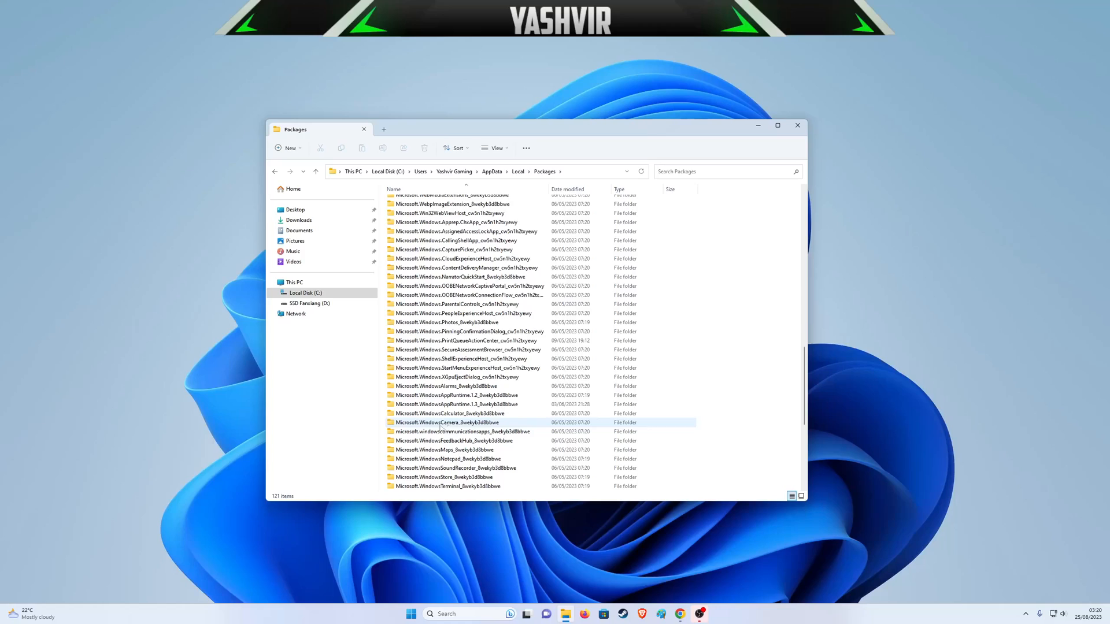
{"action": "left_click", "coordinate": [447, 424]}
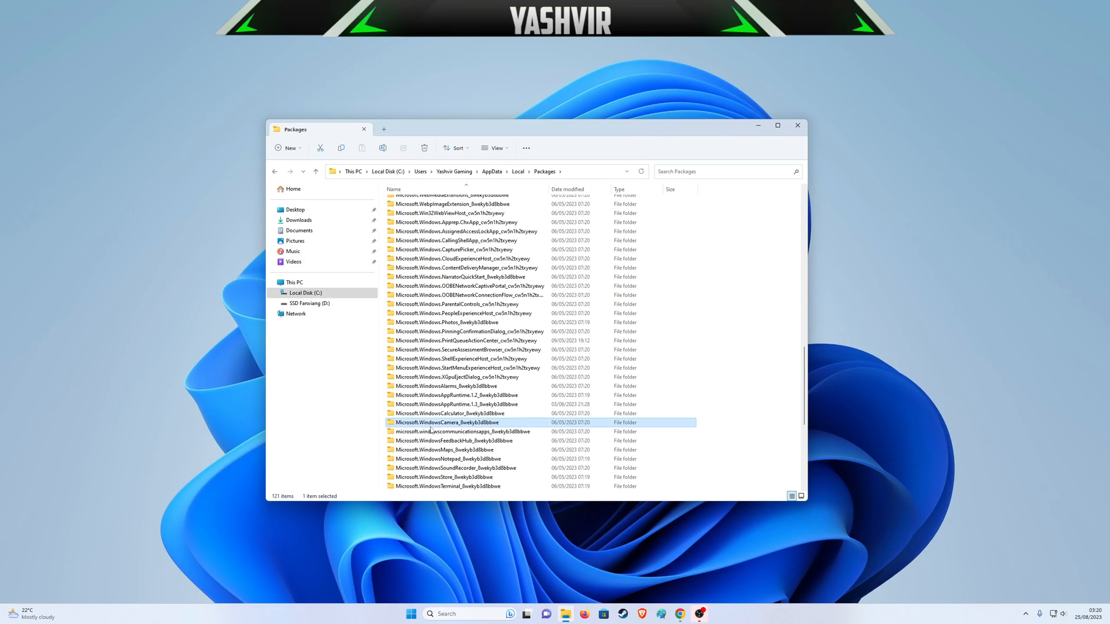
{"action": "mouse_move", "coordinate": [447, 423]}
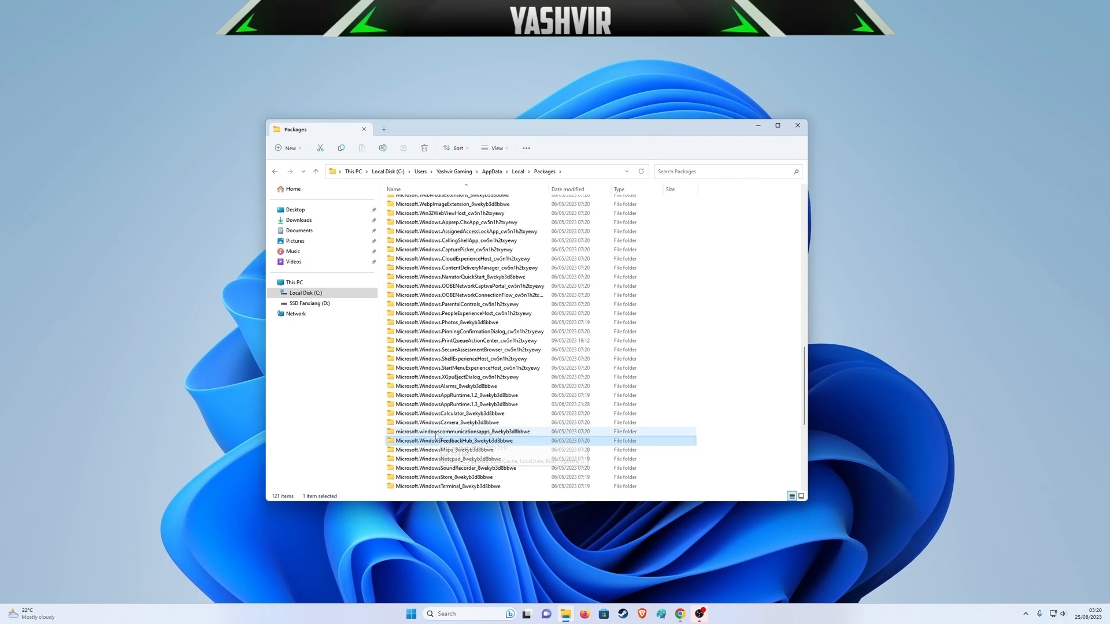
{"action": "left_click", "coordinate": [462, 431]}
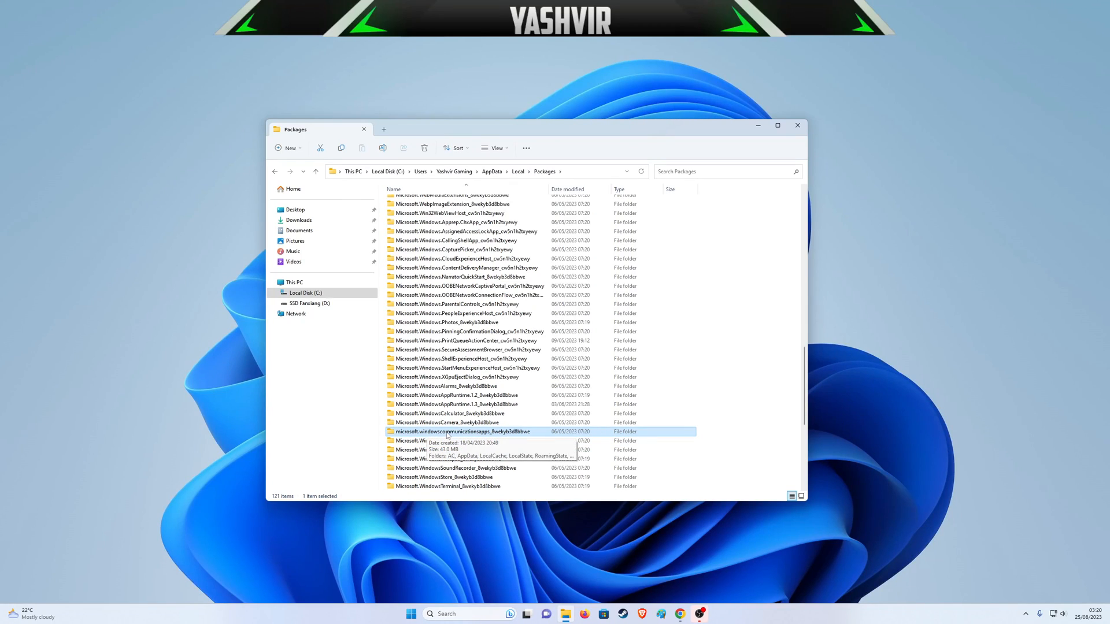
{"action": "mouse_move", "coordinate": [496, 436]}
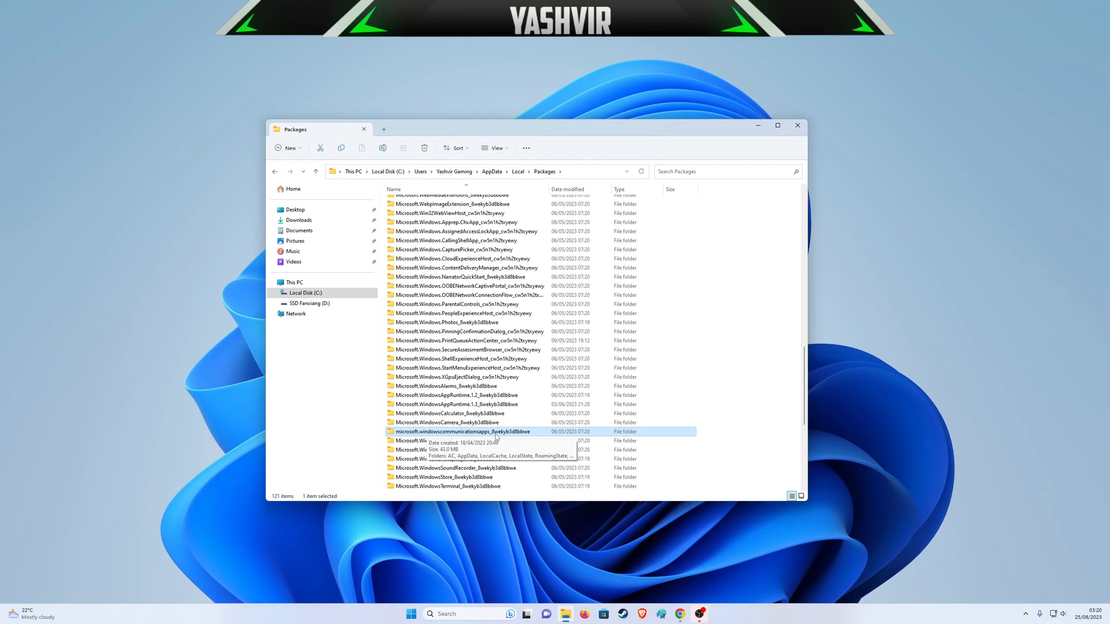
{"action": "mouse_move", "coordinate": [503, 438]}
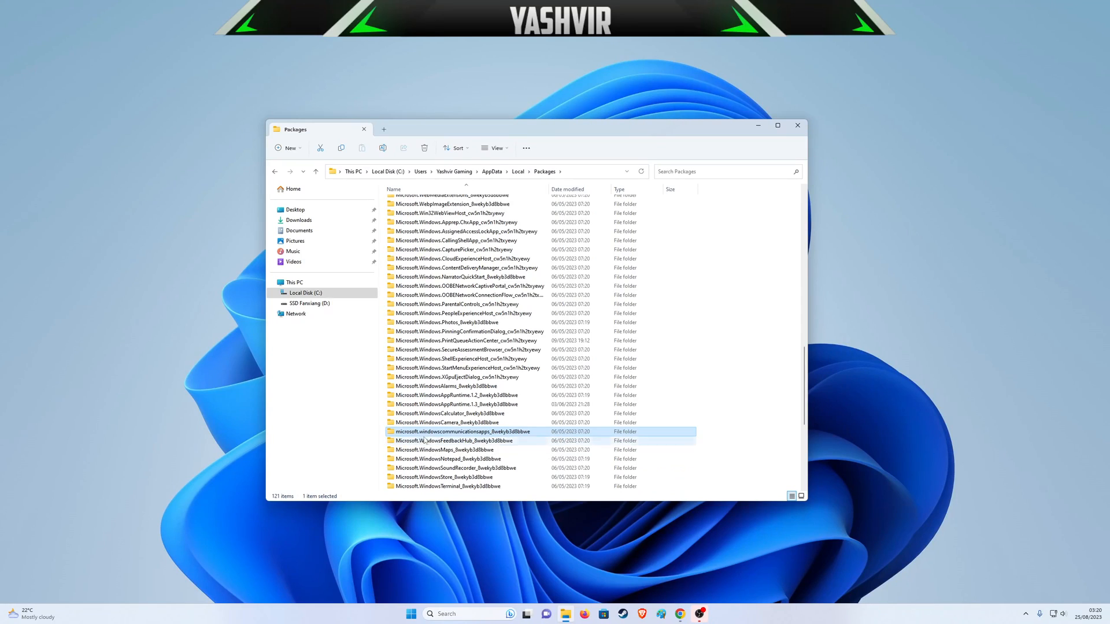
{"action": "mouse_move", "coordinate": [460, 431]}
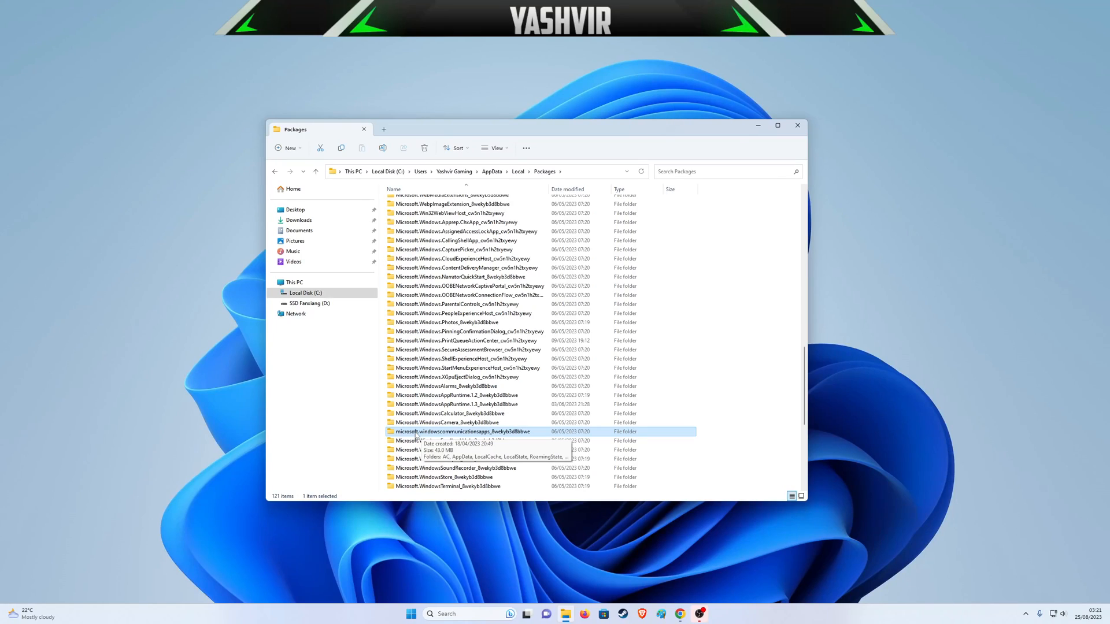
Go into the communicationsapps package's LocalState\Migration folder listing its JSON files.
{"action": "double_click", "coordinate": [463, 432]}
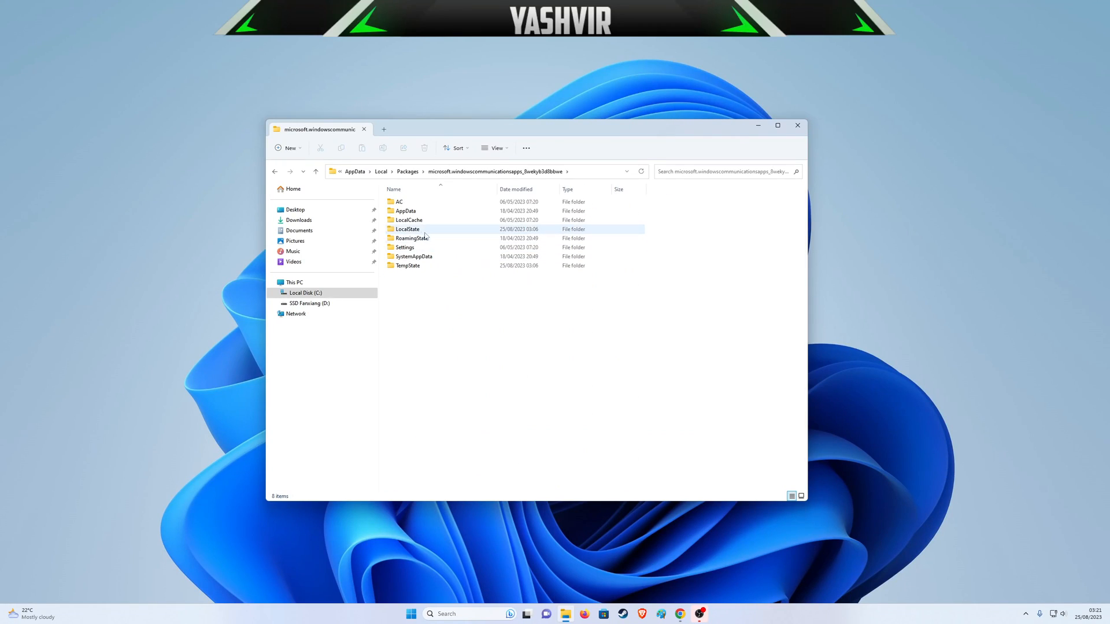
{"action": "double_click", "coordinate": [407, 229]}
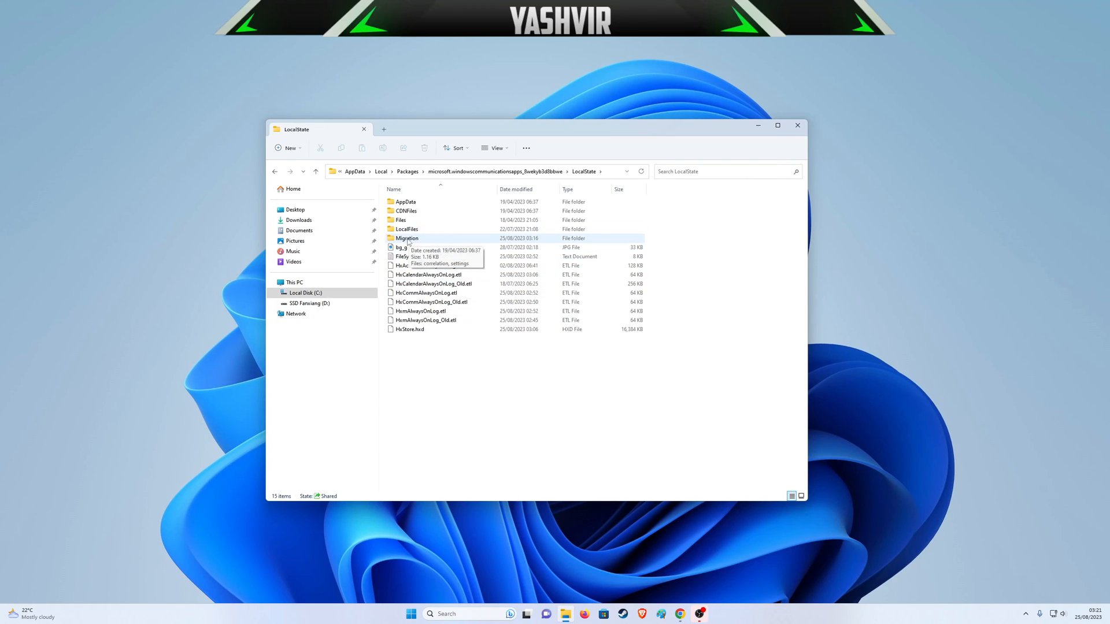
{"action": "double_click", "coordinate": [407, 238]}
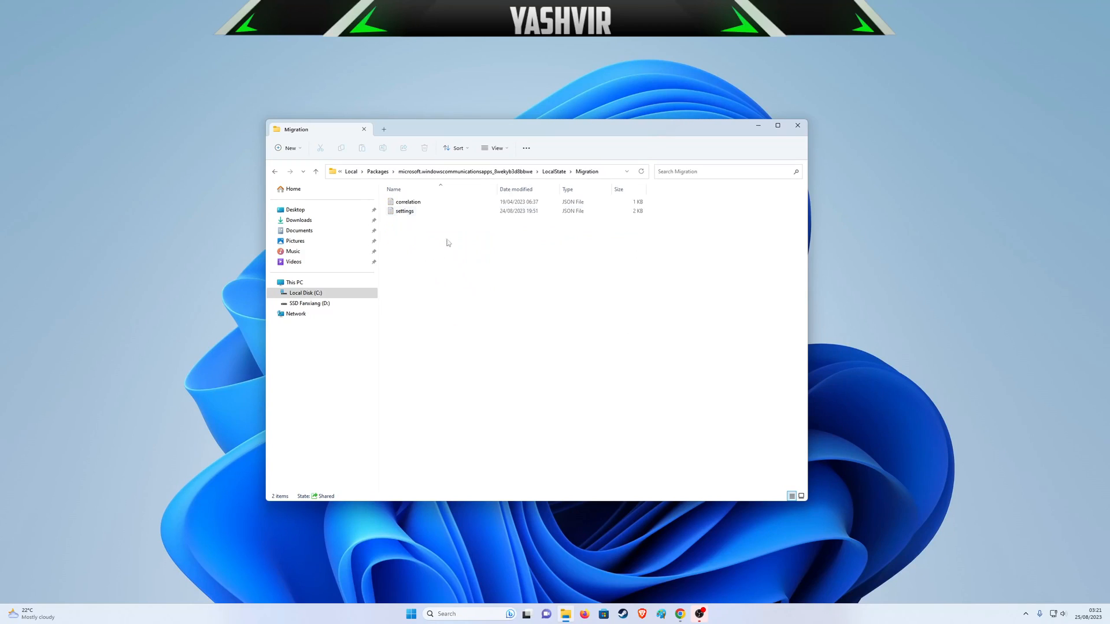
{"action": "left_click_drag", "start_coordinate": [319, 128], "coordinate": [361, 165]}
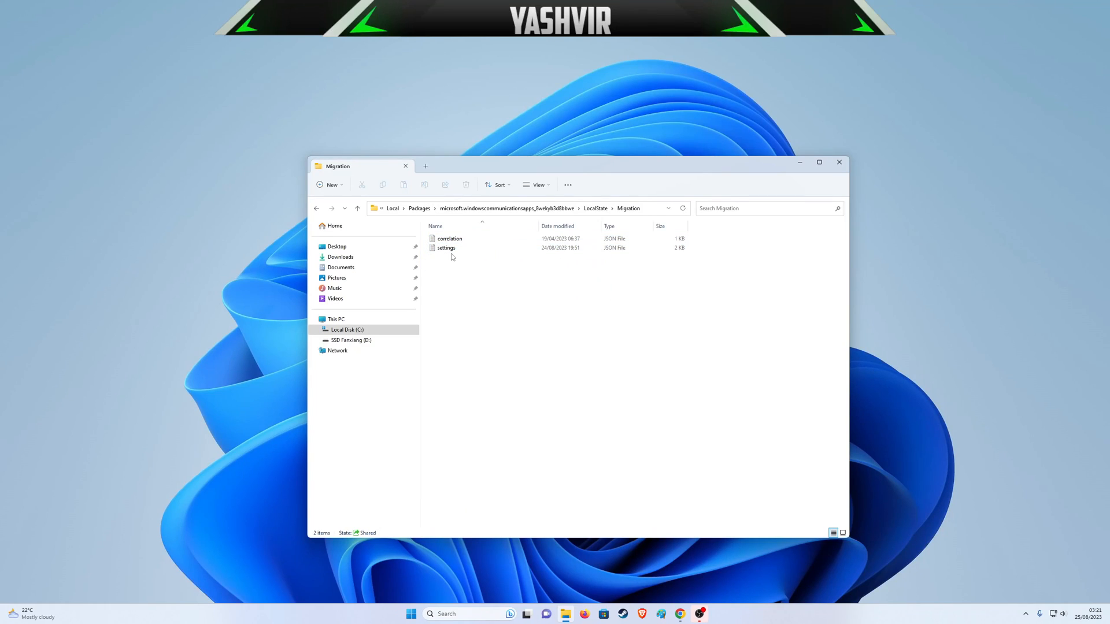
Delete settings.json from the Migration folder via its right-click menu.
{"action": "left_click", "coordinate": [446, 248]}
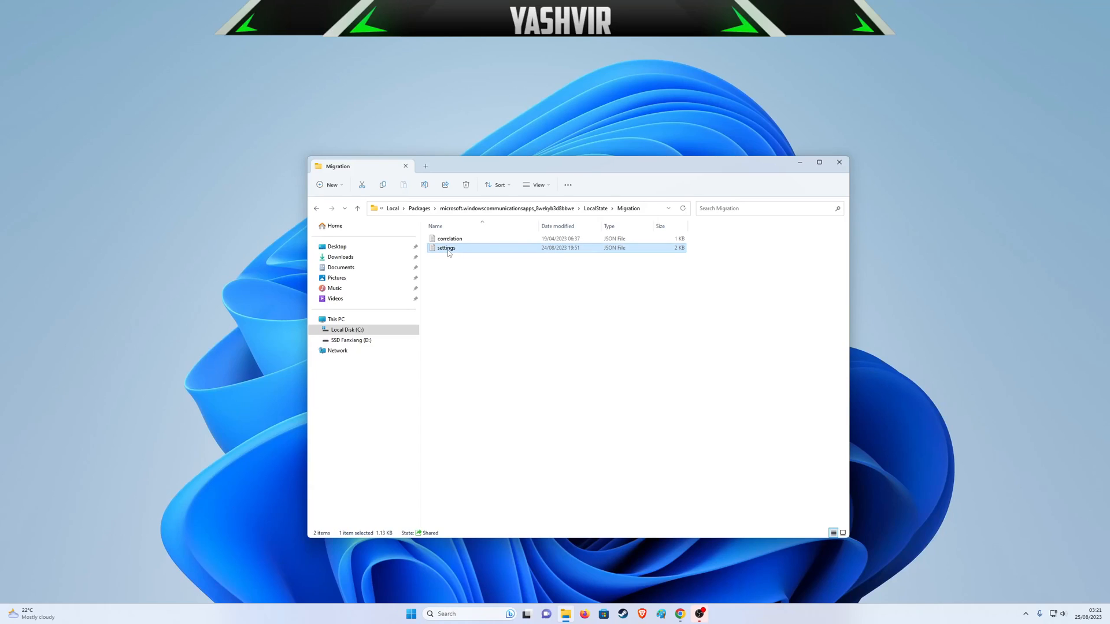
{"action": "mouse_move", "coordinate": [602, 250]}
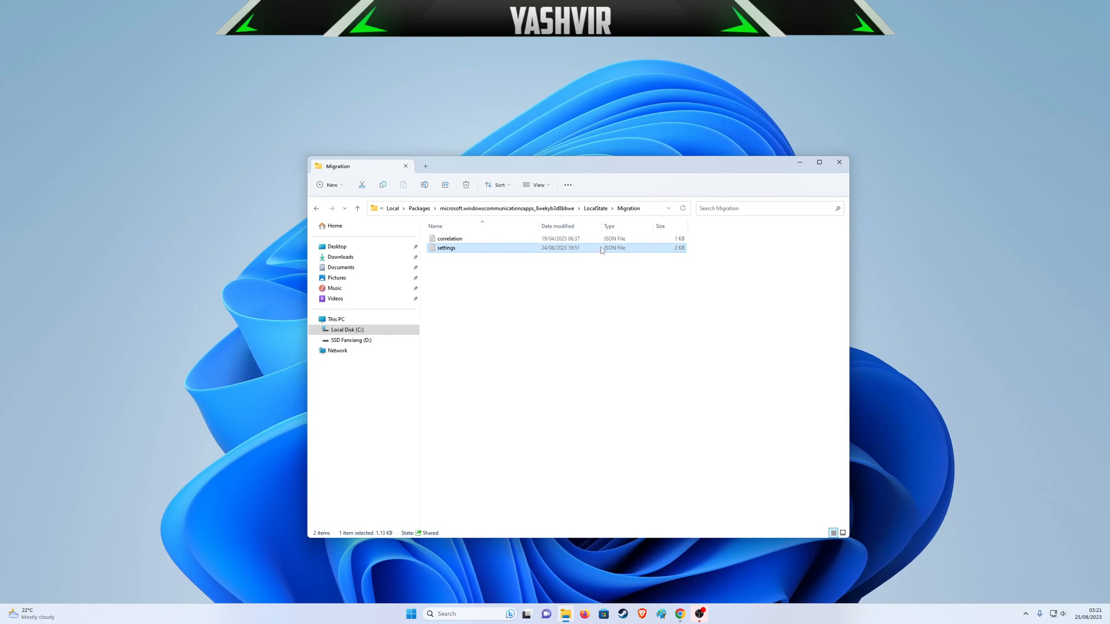
{"action": "right_click", "coordinate": [446, 247]}
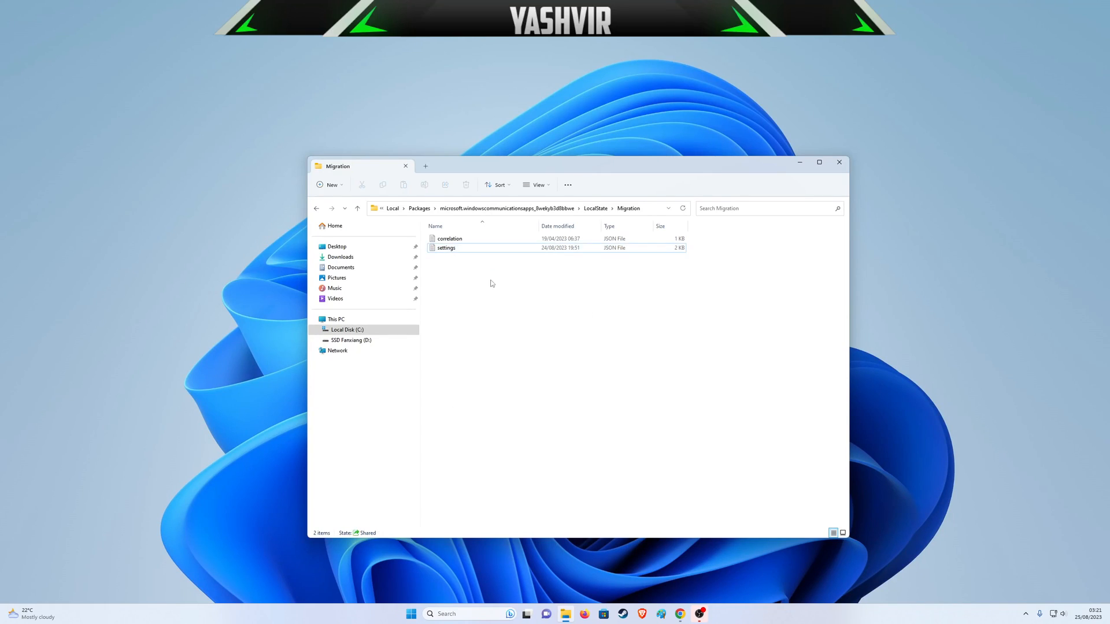
{"action": "left_click", "coordinate": [446, 248]}
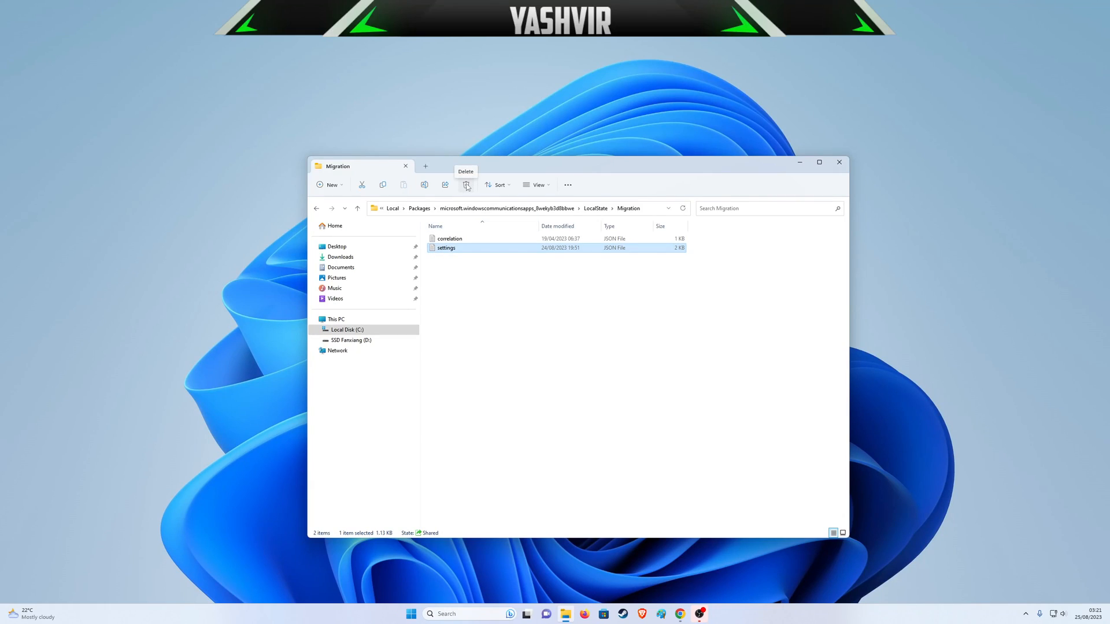
{"action": "mouse_move", "coordinate": [455, 256]}
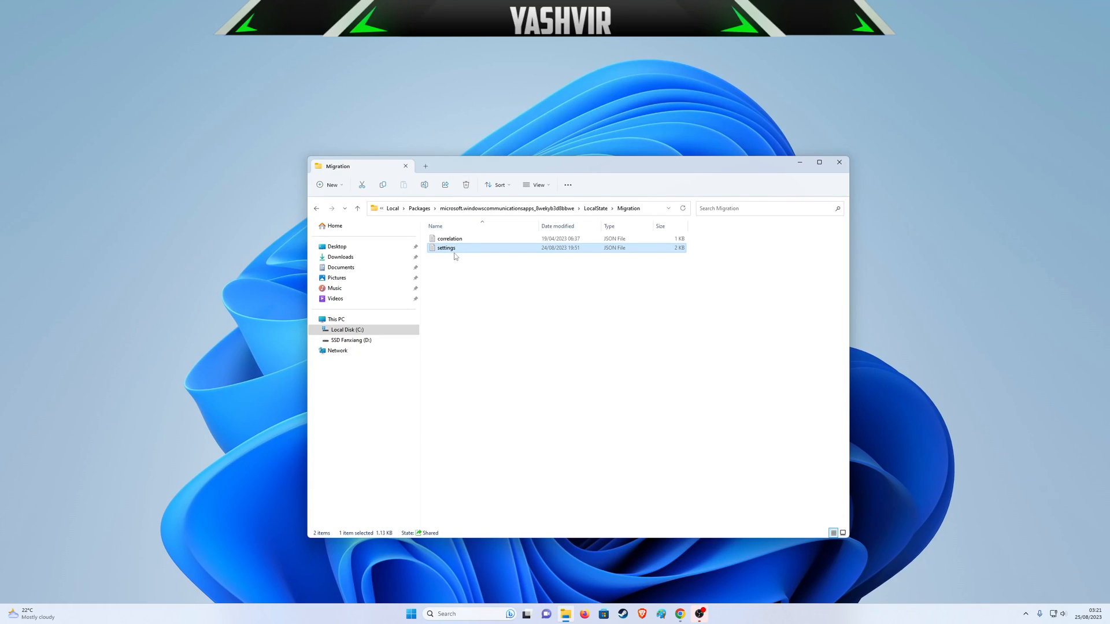
{"action": "mouse_move", "coordinate": [454, 249]}
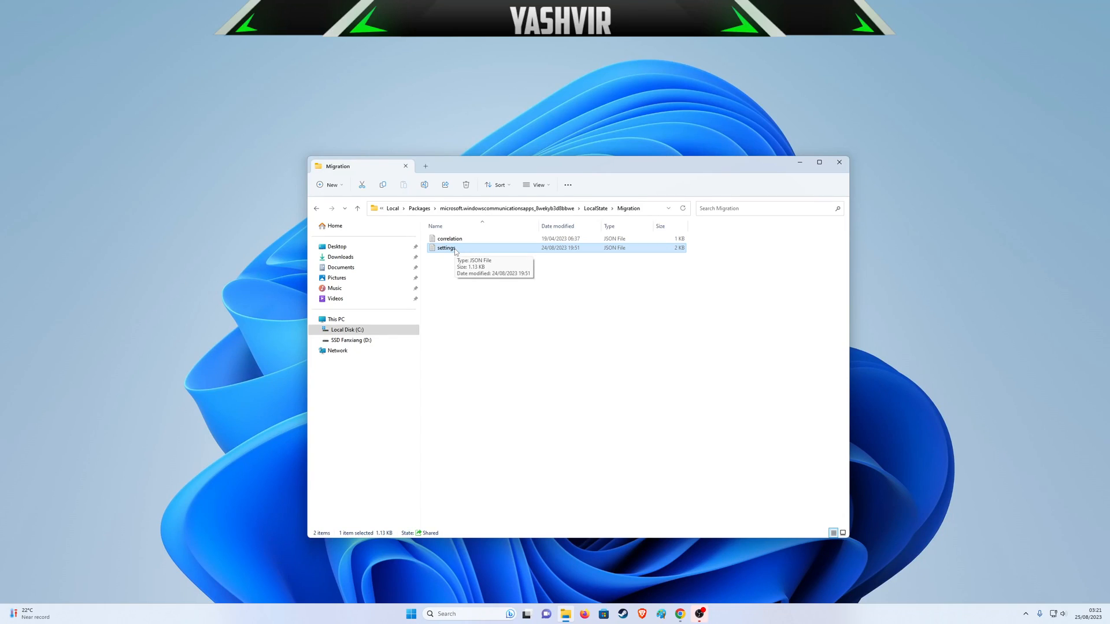
{"action": "right_click", "coordinate": [445, 247]}
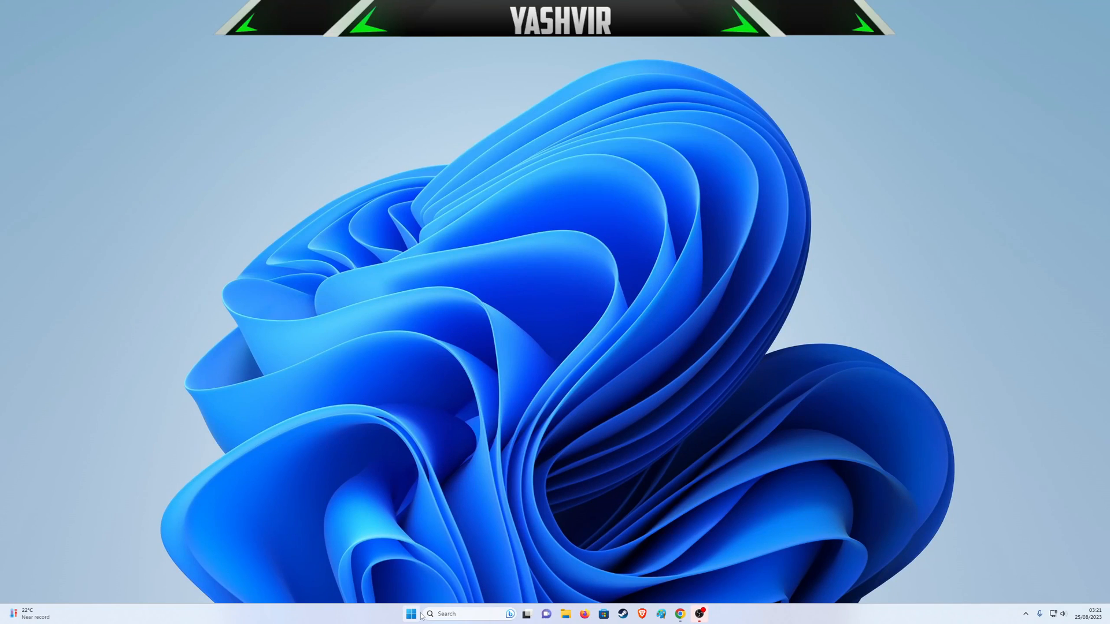
Relaunch Mail, now the classic app, and show its empty Drafts folder.
{"action": "left_click", "coordinate": [411, 614]}
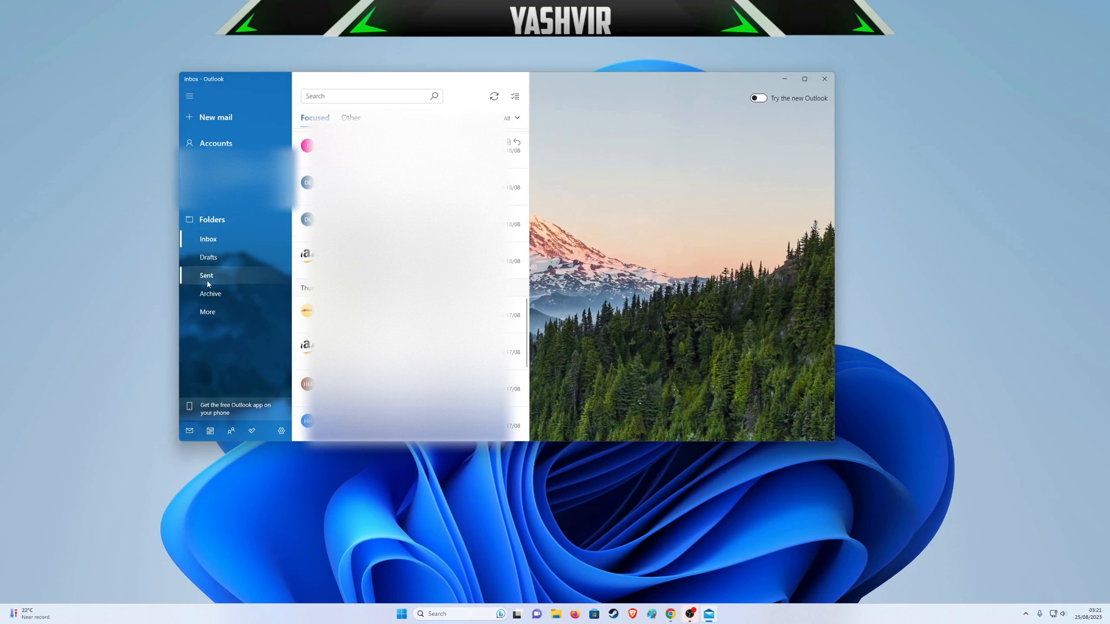
{"action": "left_click", "coordinate": [210, 257]}
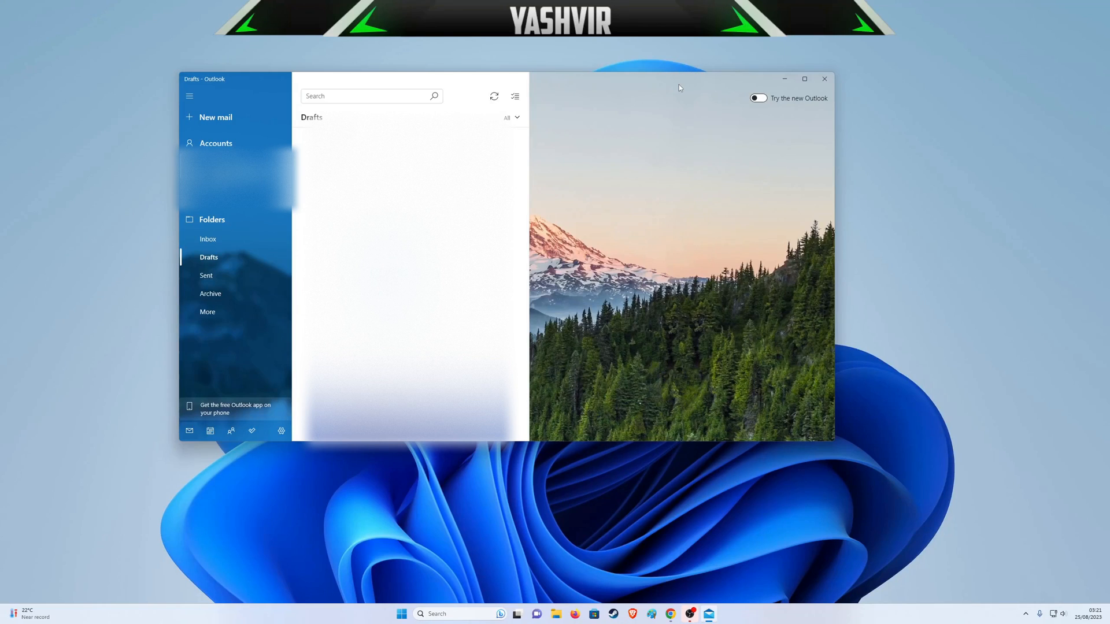
{"action": "left_click_drag", "start_coordinate": [678, 78], "coordinate": [573, 60]}
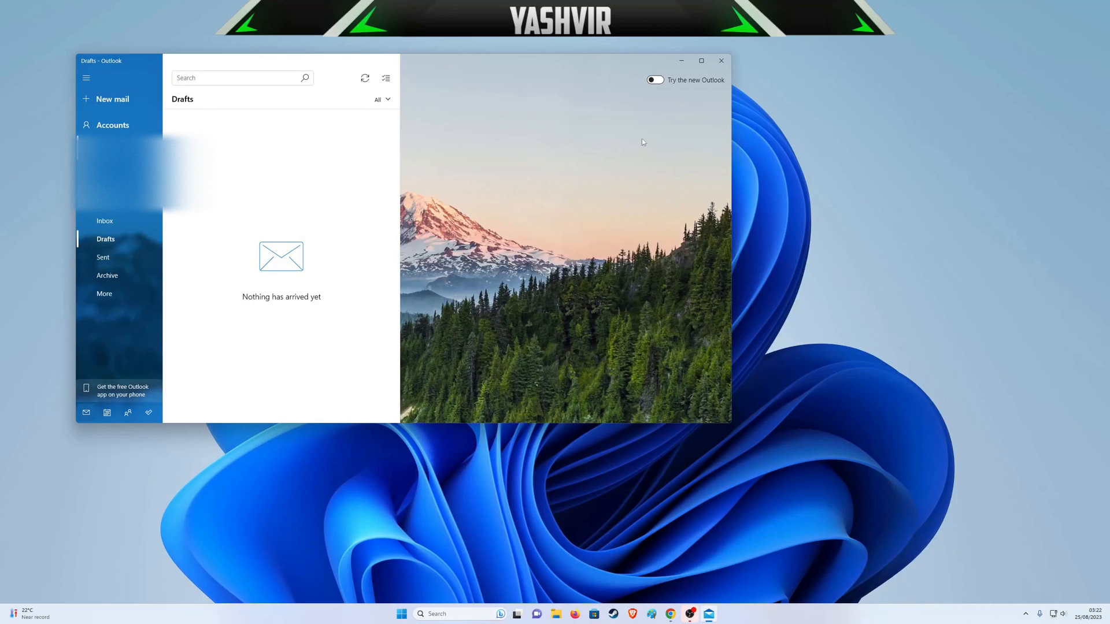
{"action": "mouse_move", "coordinate": [595, 67]}
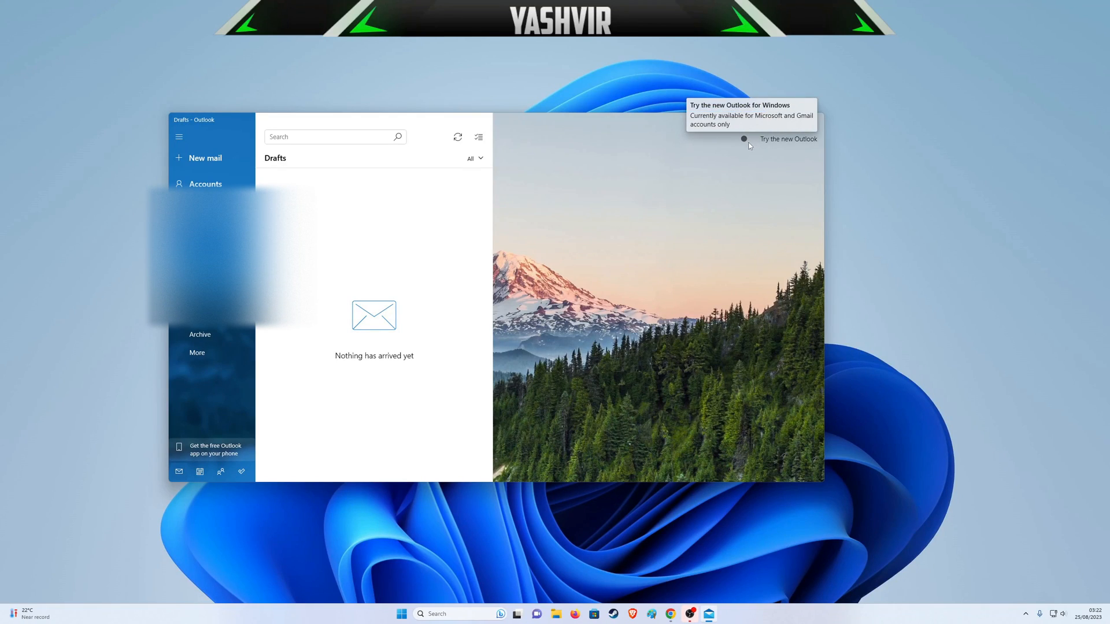
{"action": "mouse_move", "coordinate": [777, 143]}
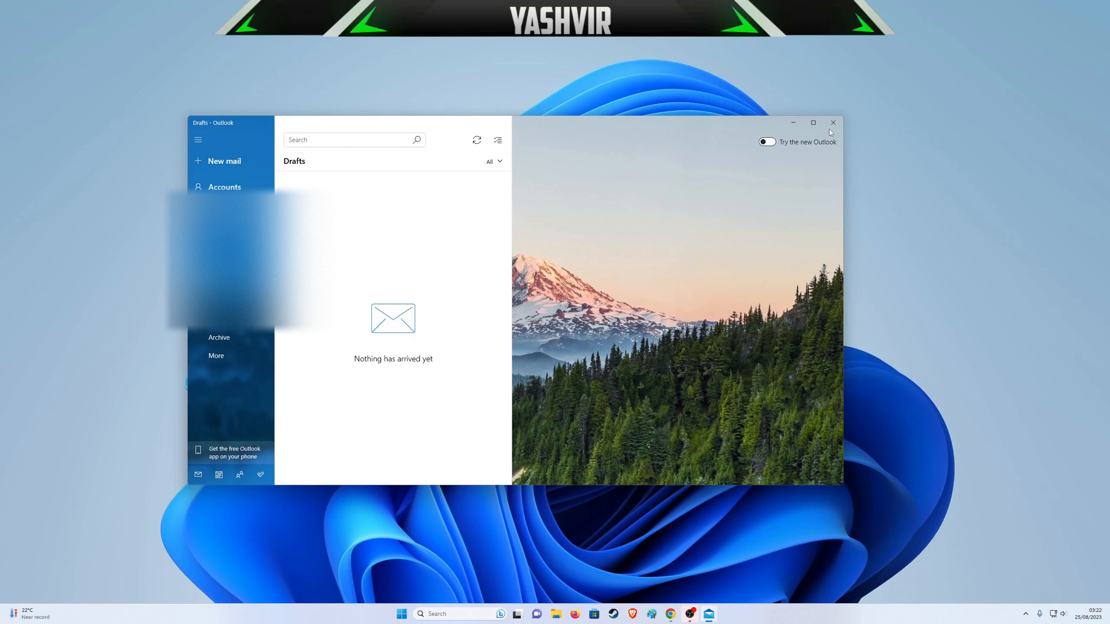
Relaunch Mail from Start to confirm the classic Focused/Other inbox, then close it to the desktop.
{"action": "left_click", "coordinate": [409, 614]}
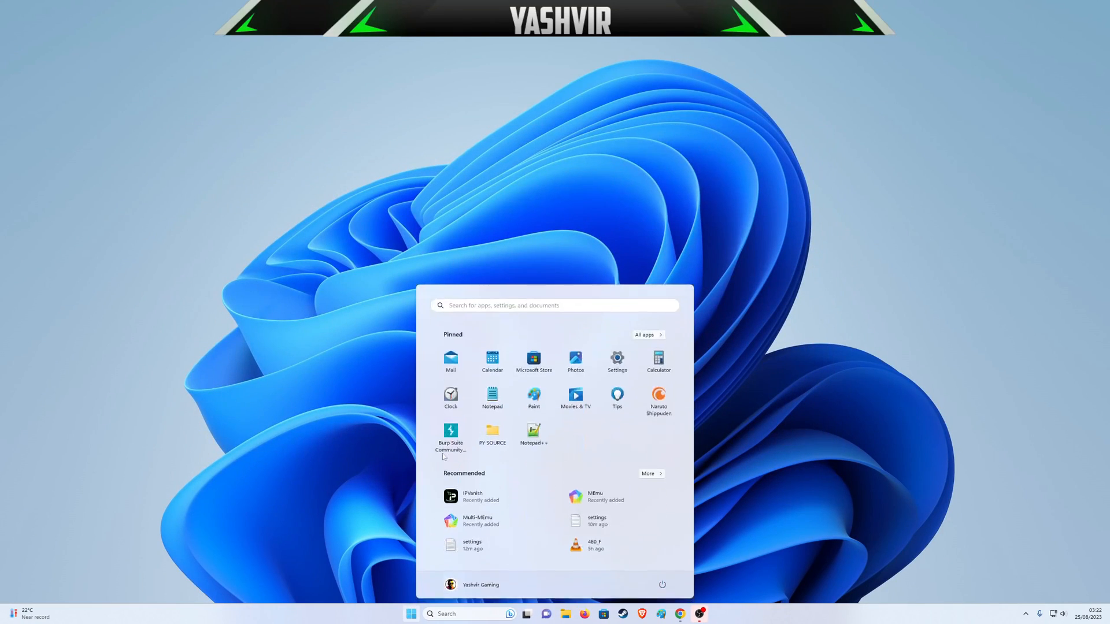
{"action": "left_click", "coordinate": [450, 360]}
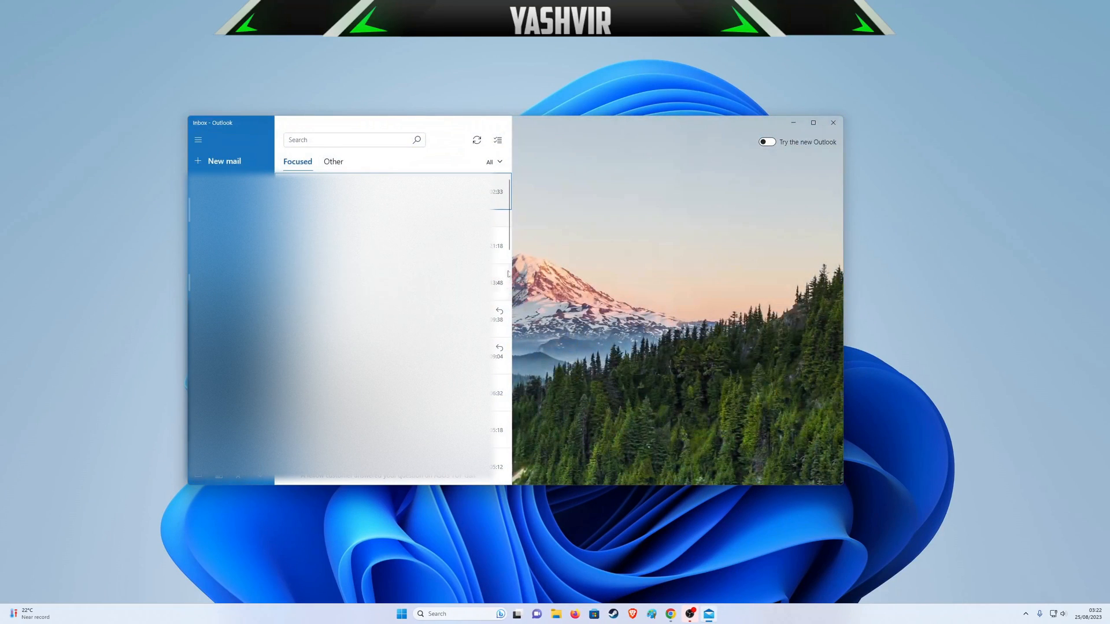
{"action": "mouse_move", "coordinate": [705, 353]}
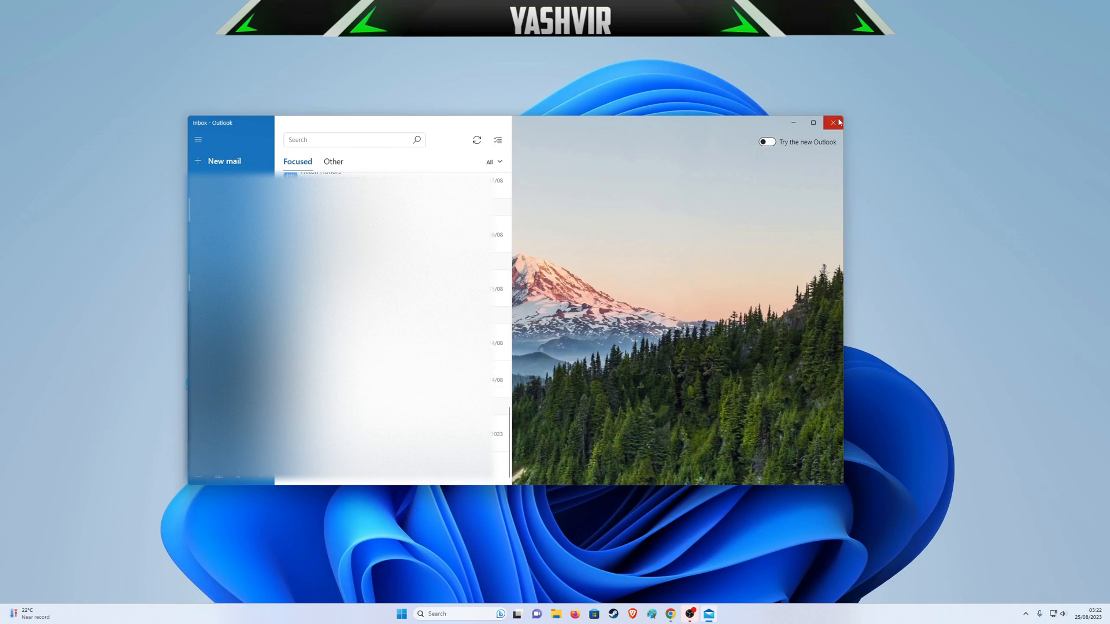
{"action": "left_click", "coordinate": [833, 123]}
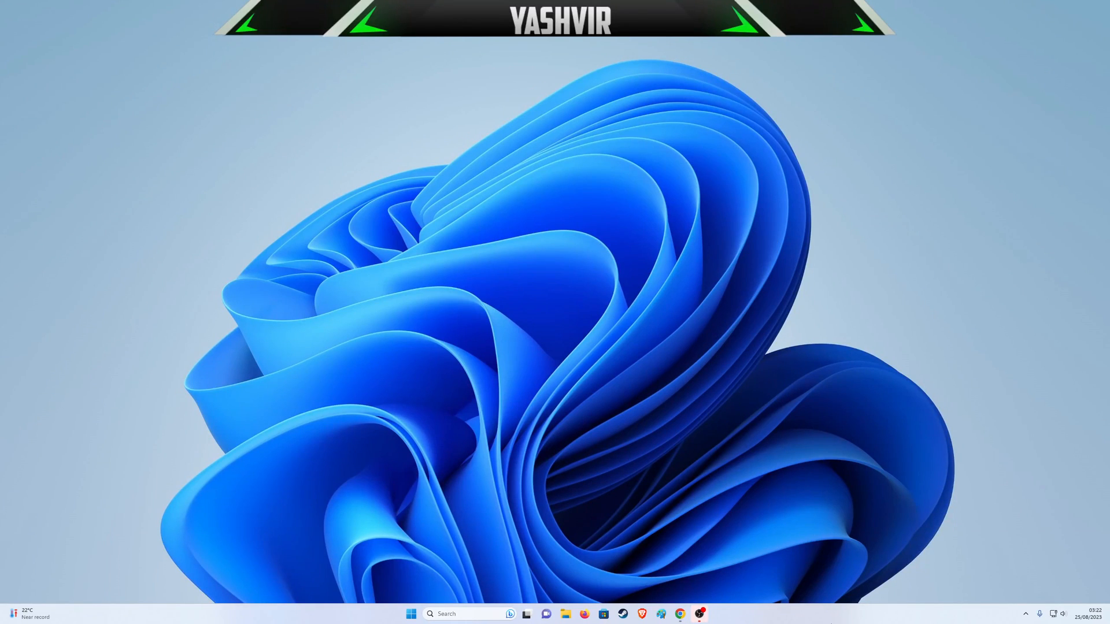